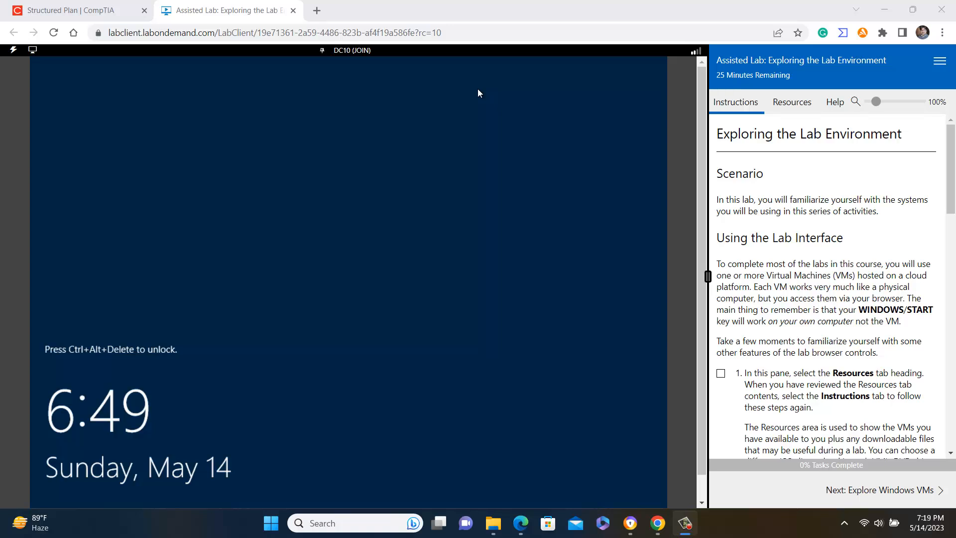
{"action": "mouse_move", "coordinate": [377, 71]}
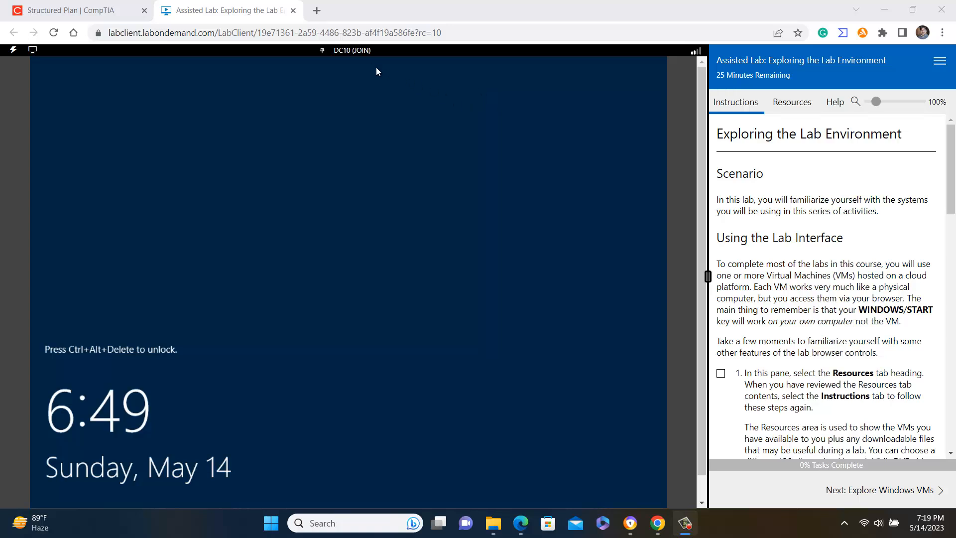
- Skip ahead to the sign-in step, accepting that earlier tasks are marked complete
{"action": "left_click", "coordinate": [349, 50]}
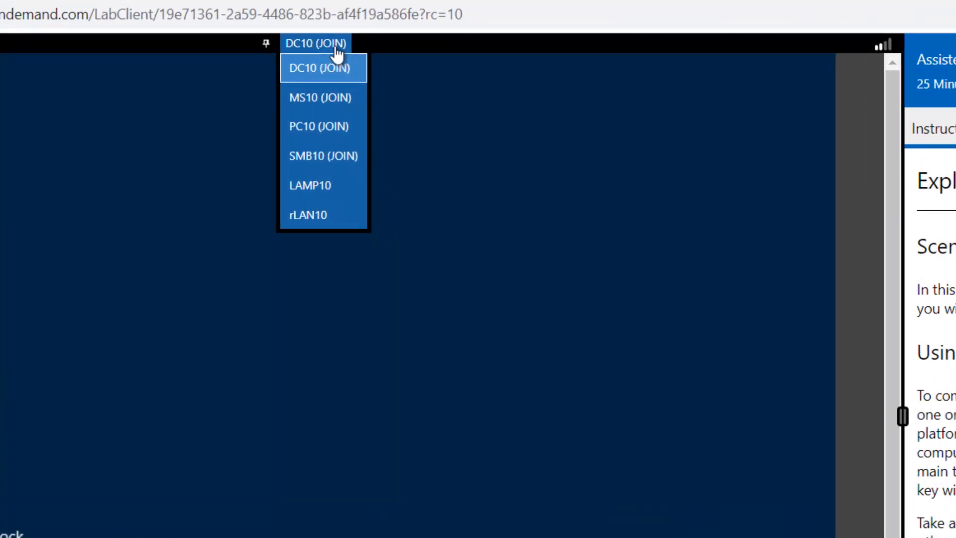
{"action": "mouse_move", "coordinate": [322, 182]}
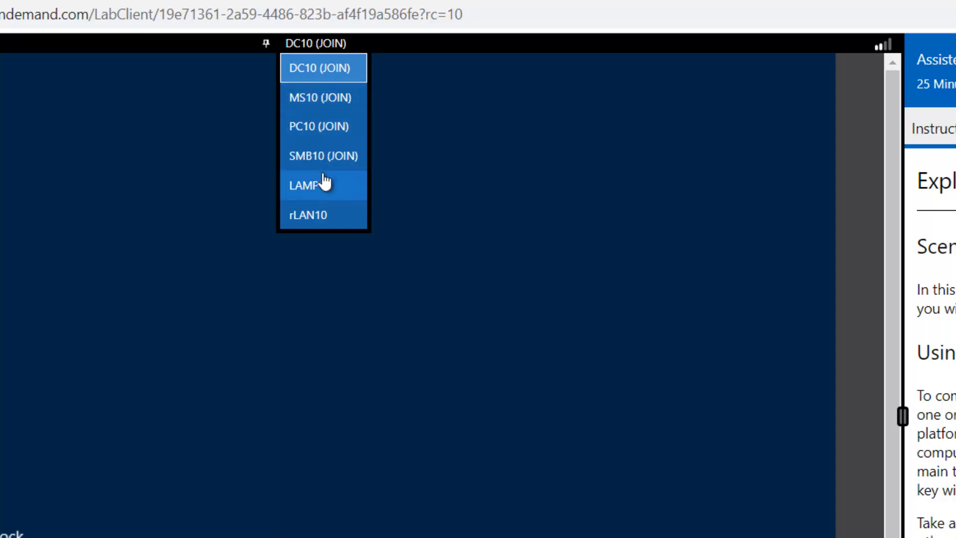
{"action": "mouse_move", "coordinate": [326, 140]}
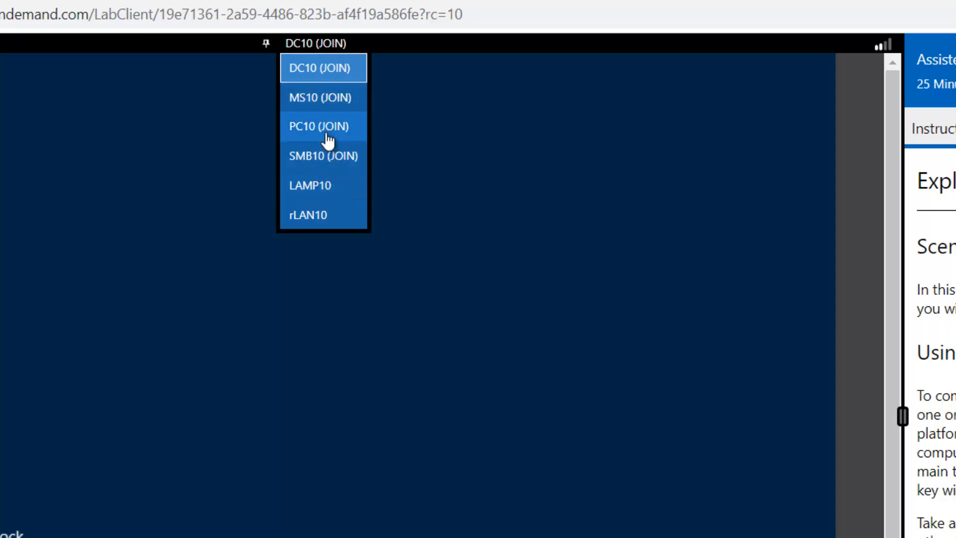
{"action": "mouse_move", "coordinate": [332, 69]}
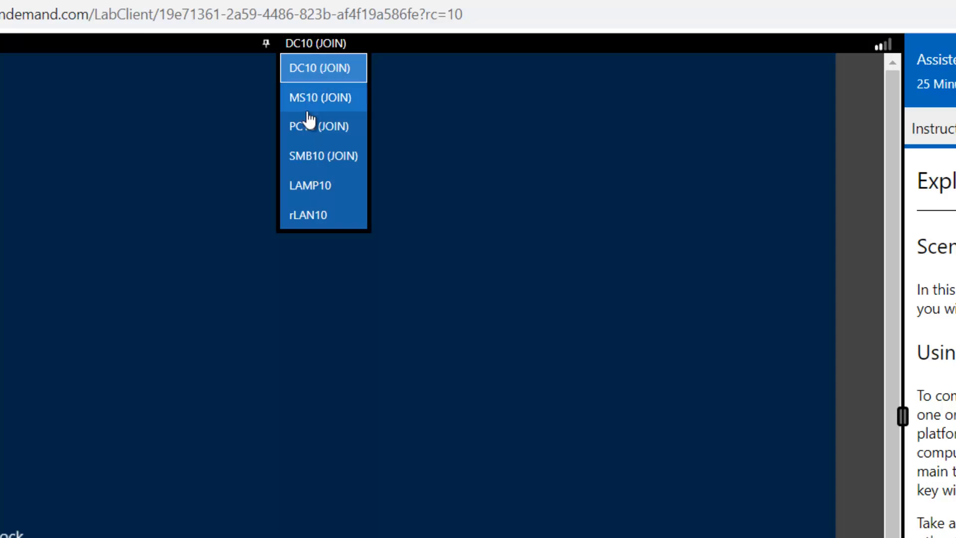
{"action": "mouse_move", "coordinate": [327, 78]}
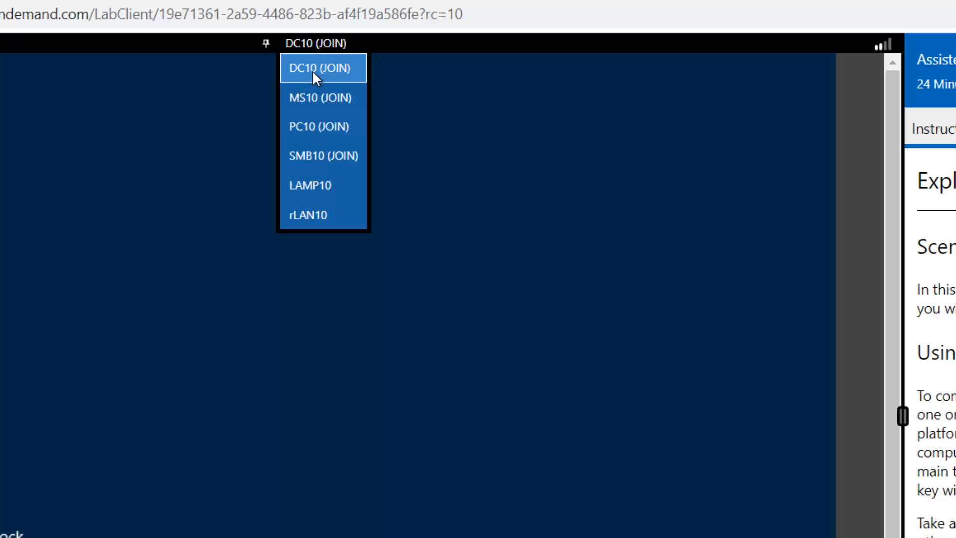
{"action": "mouse_move", "coordinate": [311, 102]}
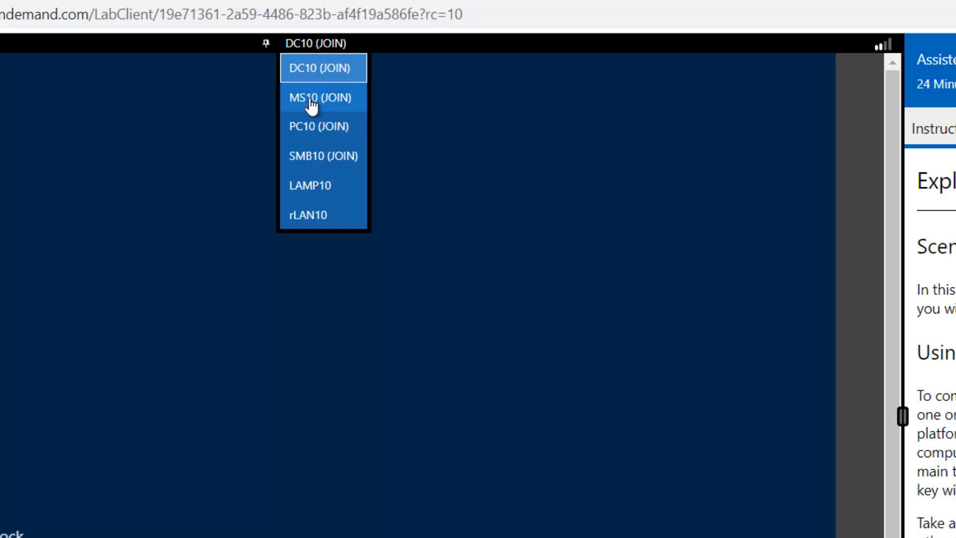
{"action": "mouse_move", "coordinate": [329, 162]}
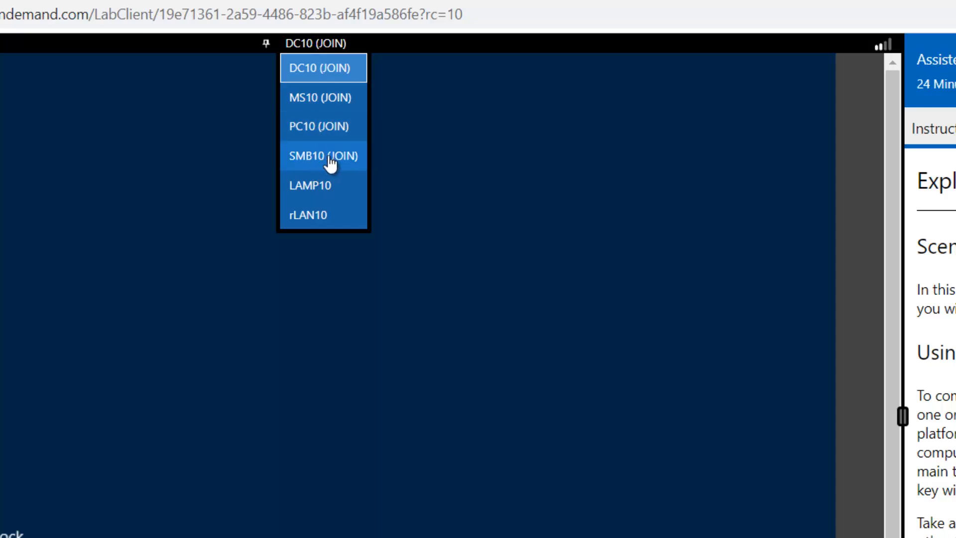
{"action": "mouse_move", "coordinate": [324, 192]}
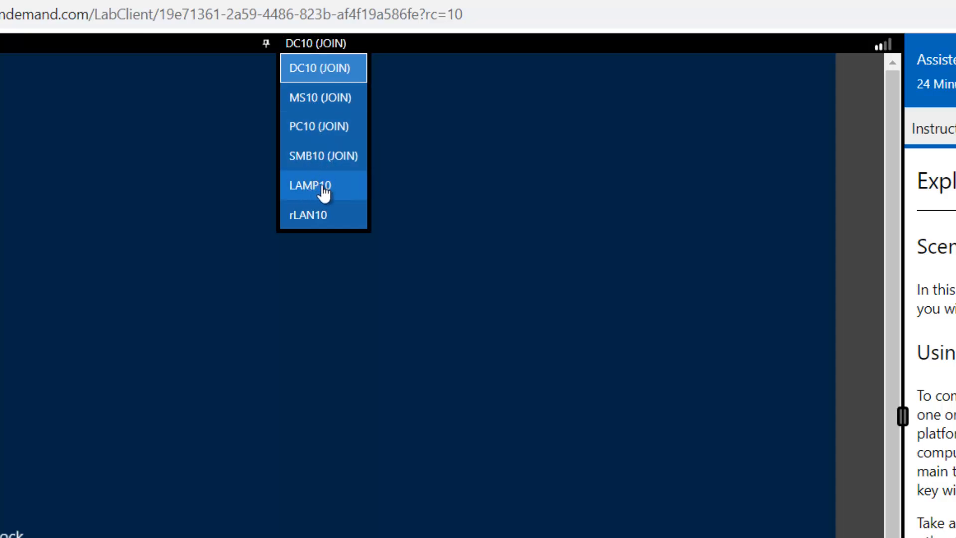
{"action": "mouse_move", "coordinate": [334, 192]}
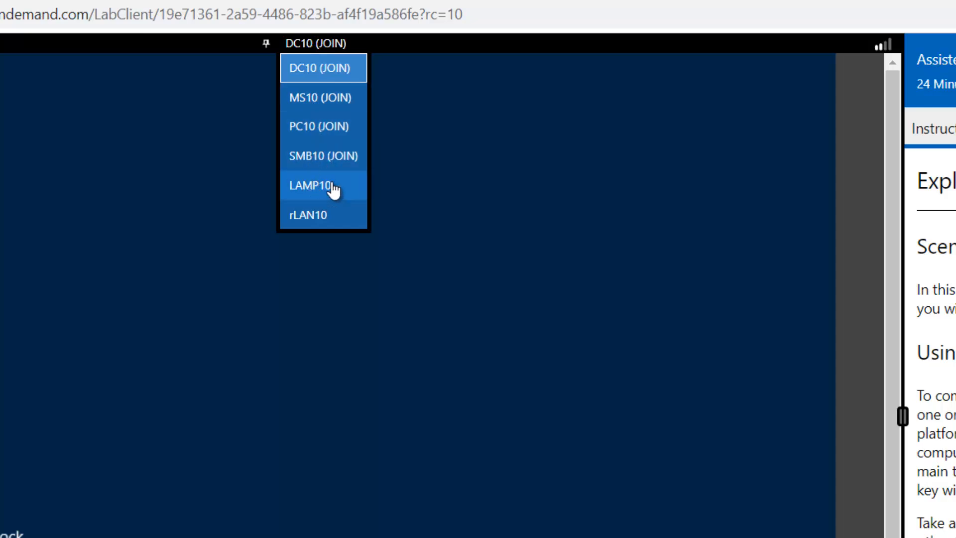
{"action": "mouse_move", "coordinate": [319, 229]}
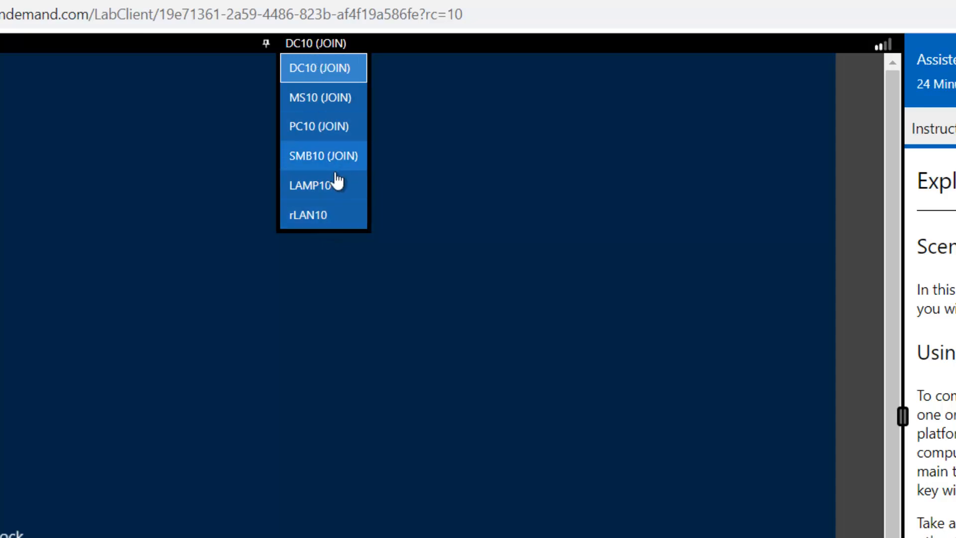
{"action": "mouse_move", "coordinate": [331, 212]}
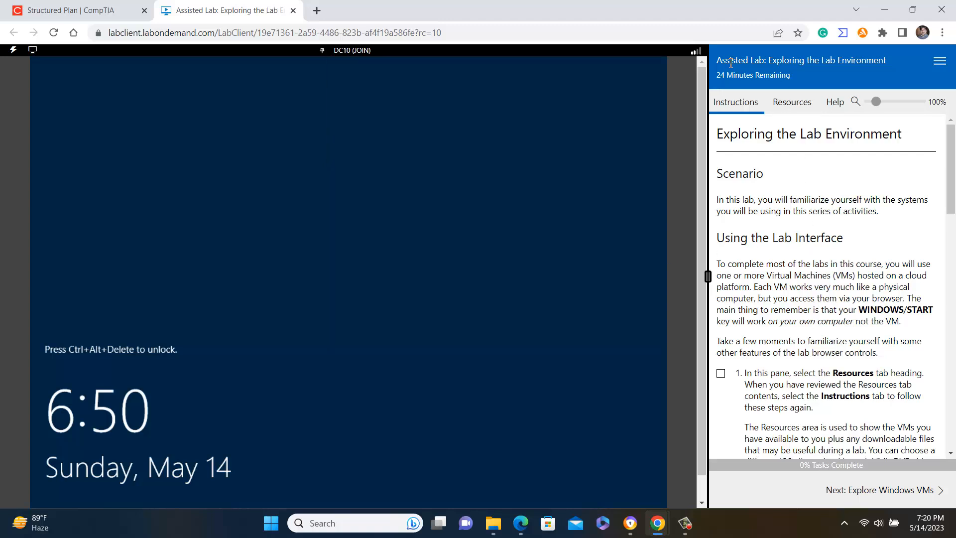
{"action": "mouse_move", "coordinate": [808, 183]}
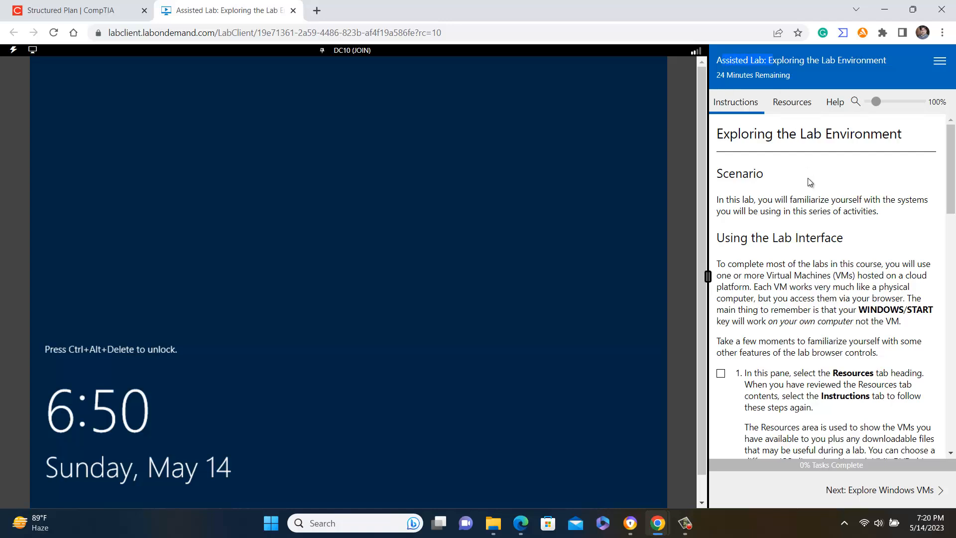
{"action": "mouse_move", "coordinate": [814, 195]}
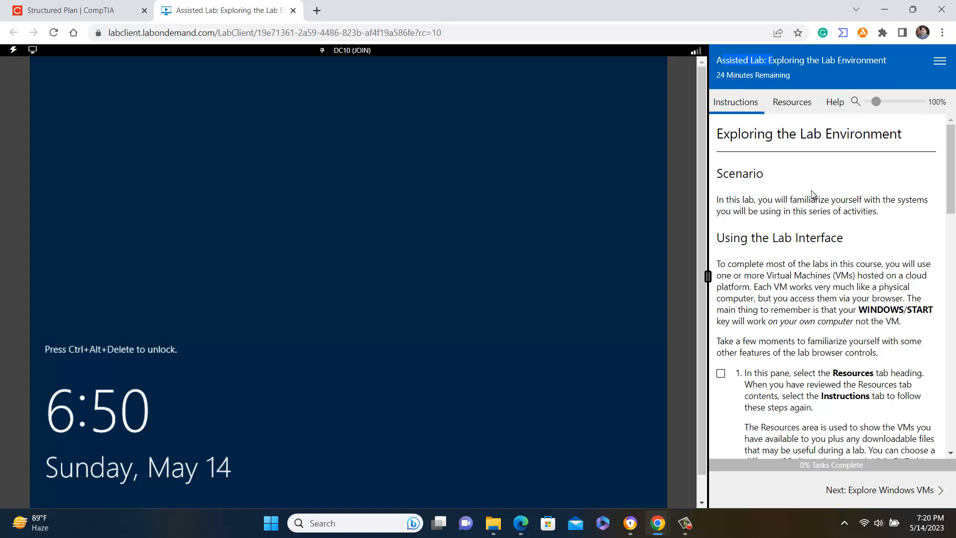
{"action": "mouse_move", "coordinate": [724, 263]}
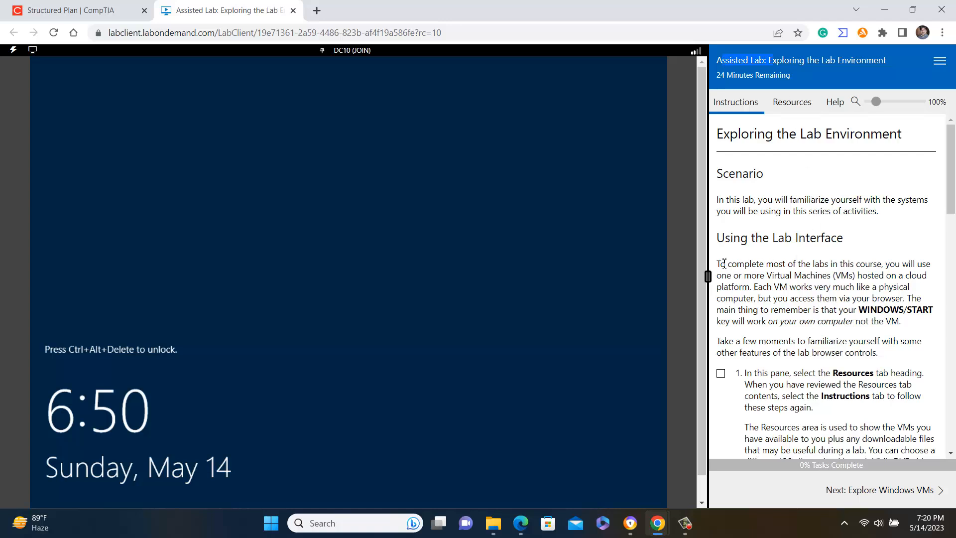
{"action": "left_click_drag", "start_coordinate": [717, 263], "coordinate": [901, 321]}
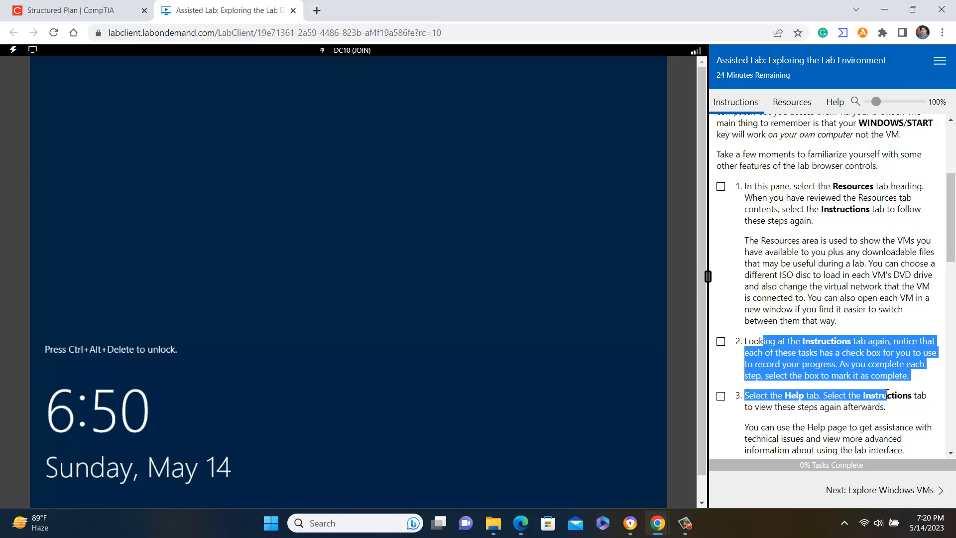
{"action": "scroll", "scroll_direction": "down", "scroll_amount": 3}
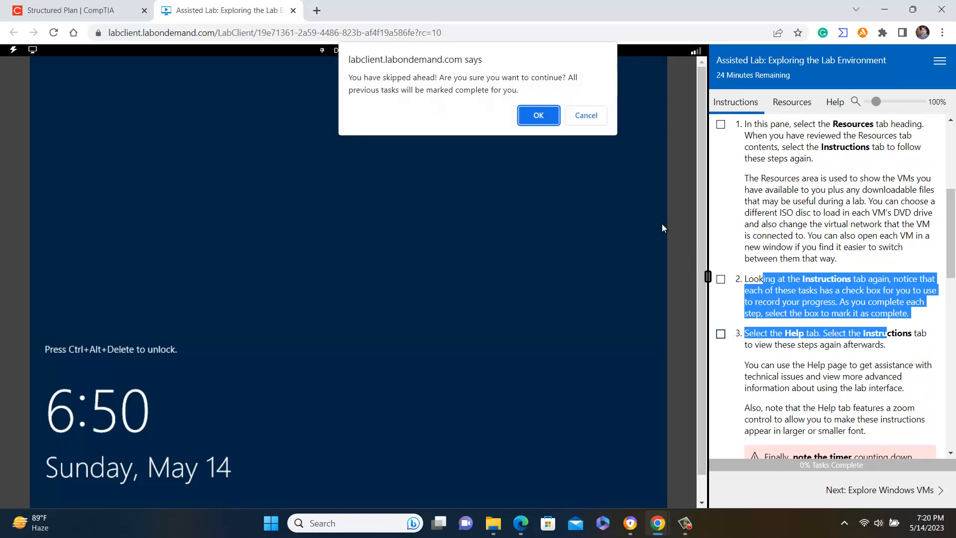
{"action": "left_click", "coordinate": [538, 115]}
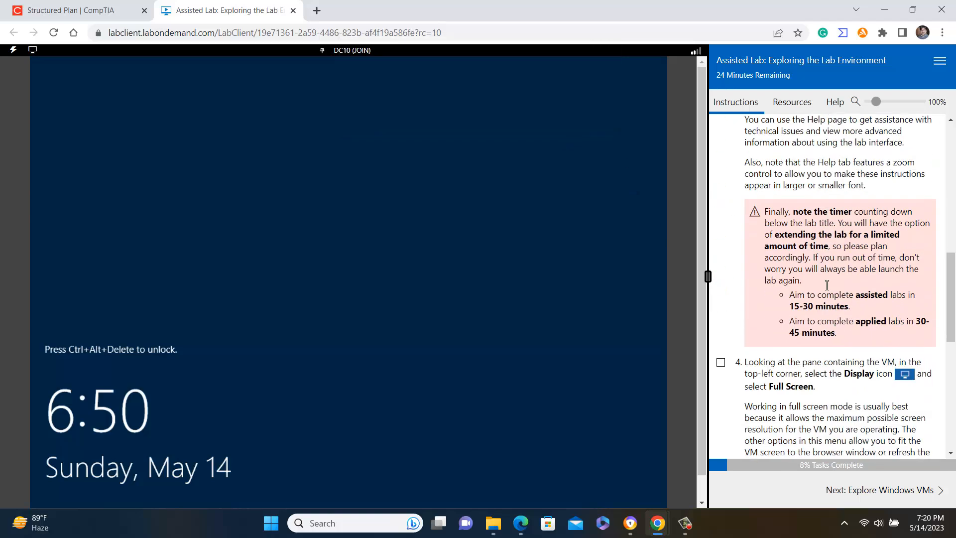
- Send Ctrl+Alt+Delete to DC10 to reach the Administrator password prompt
{"action": "scroll", "scroll_direction": "down", "scroll_amount": 3}
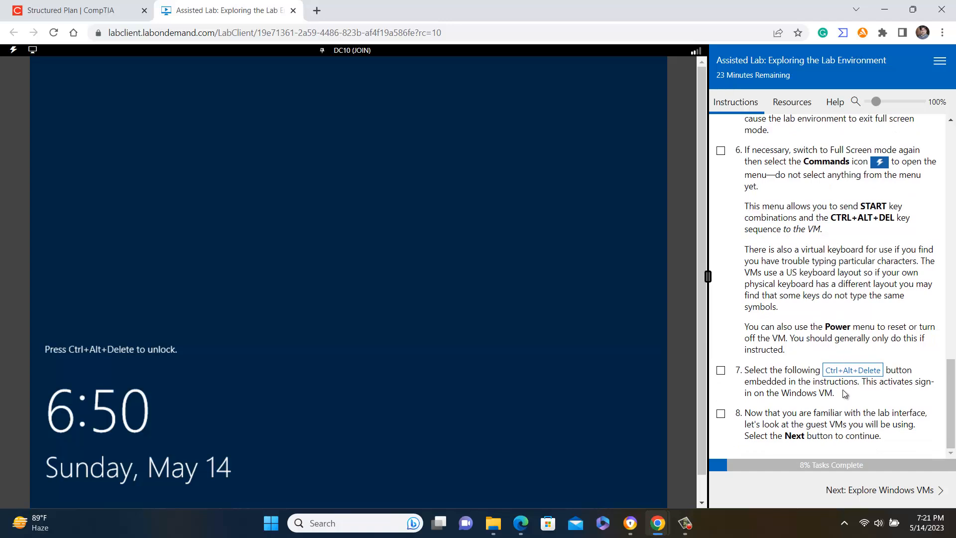
{"action": "mouse_move", "coordinate": [395, 73]}
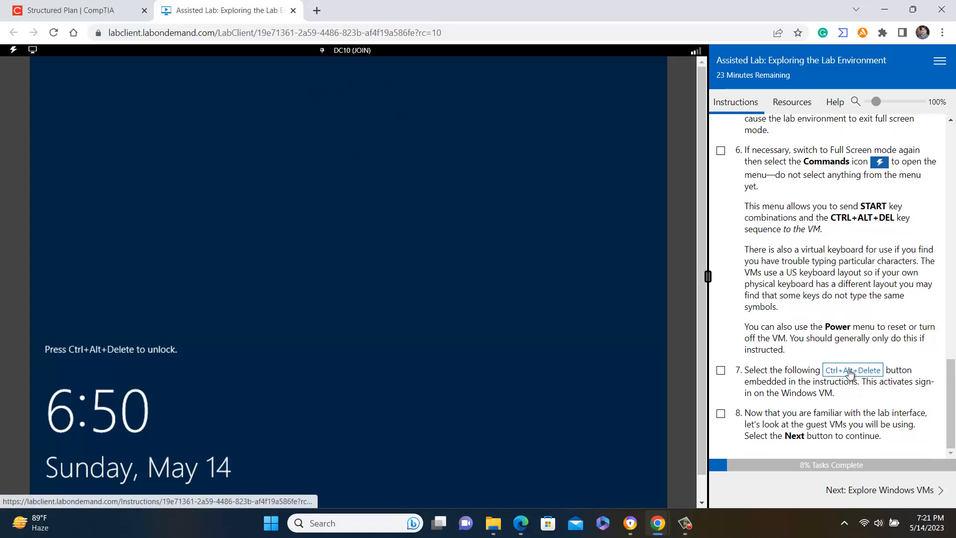
{"action": "left_click", "coordinate": [852, 370]}
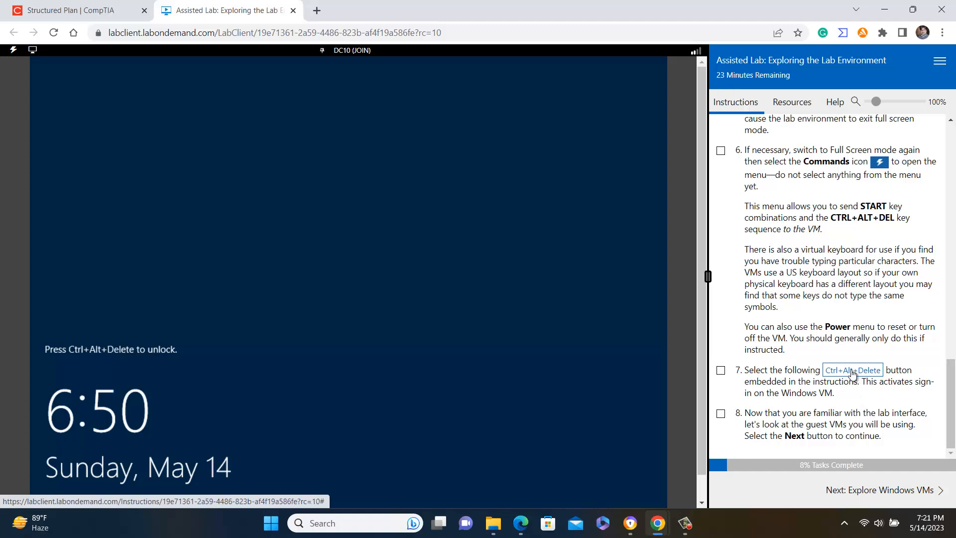
{"action": "left_click", "coordinate": [853, 370]}
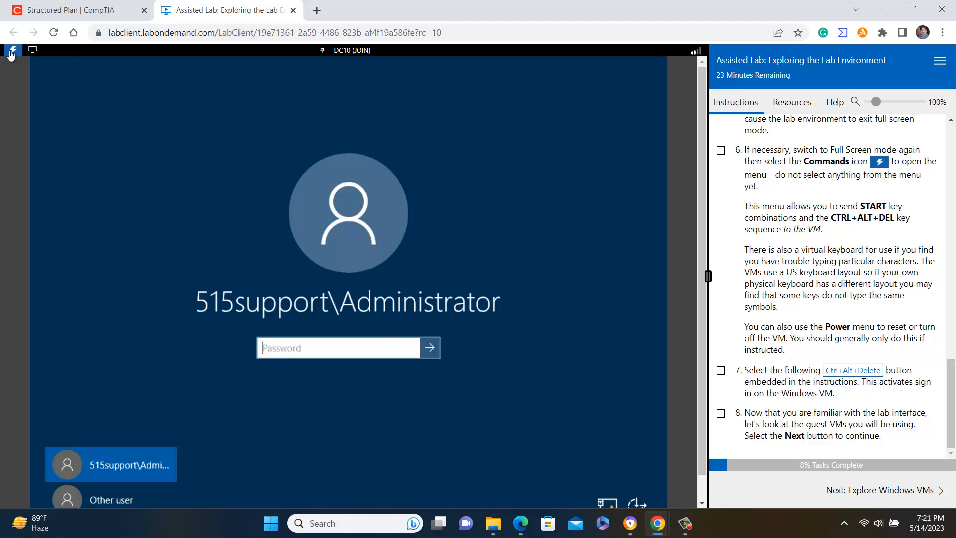
- Browse the VM command and display menus, then switch to the LAMP10 Ubuntu console
{"action": "left_click", "coordinate": [13, 48]}
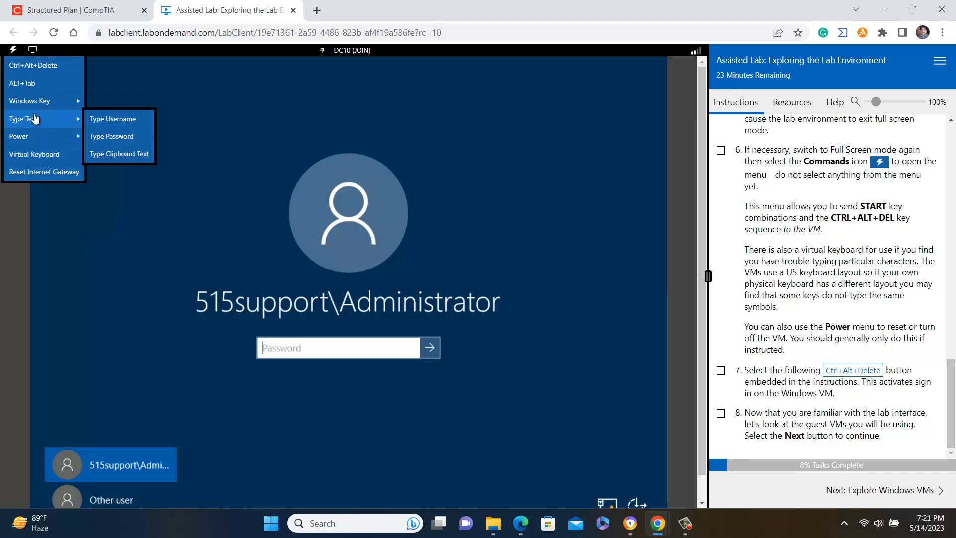
{"action": "left_click", "coordinate": [32, 49]}
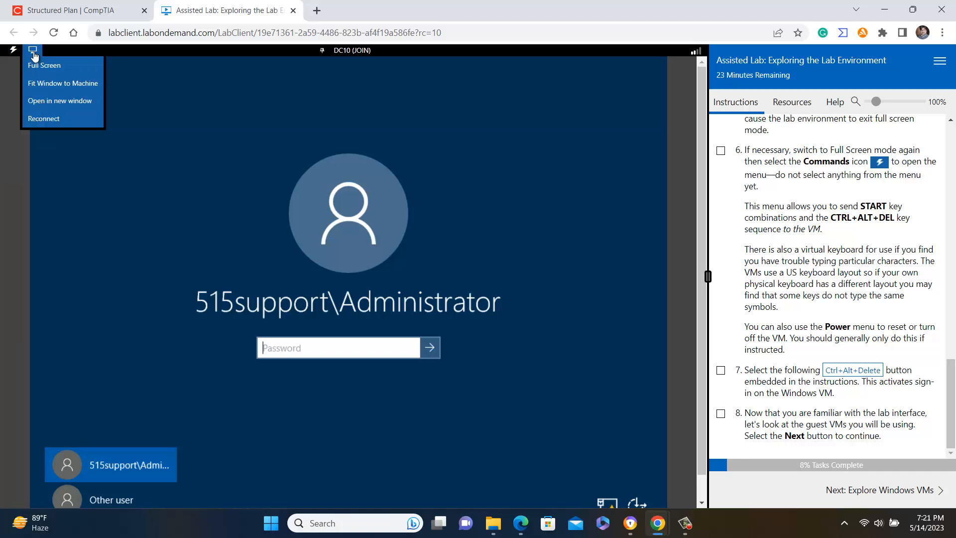
{"action": "mouse_move", "coordinate": [54, 120]}
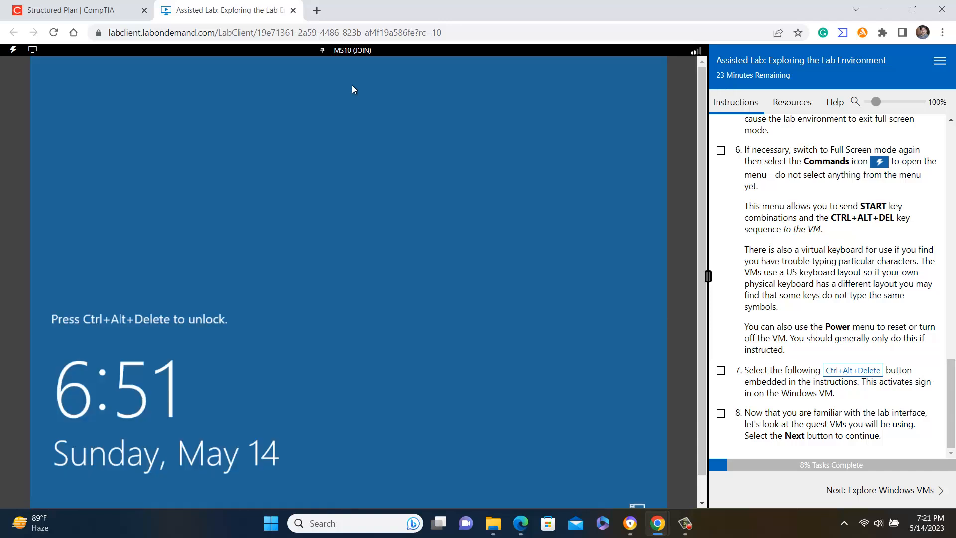
{"action": "mouse_move", "coordinate": [234, 368]}
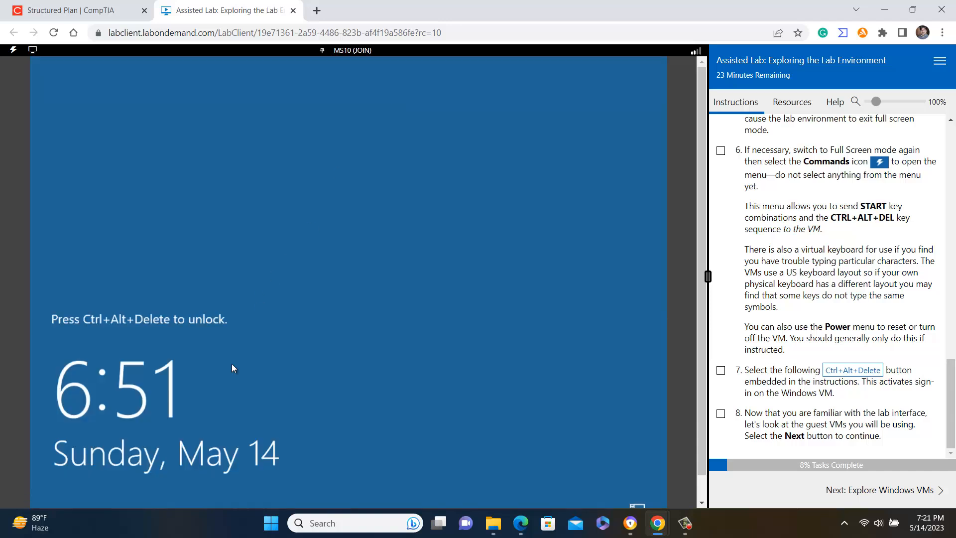
{"action": "left_click", "coordinate": [352, 50]}
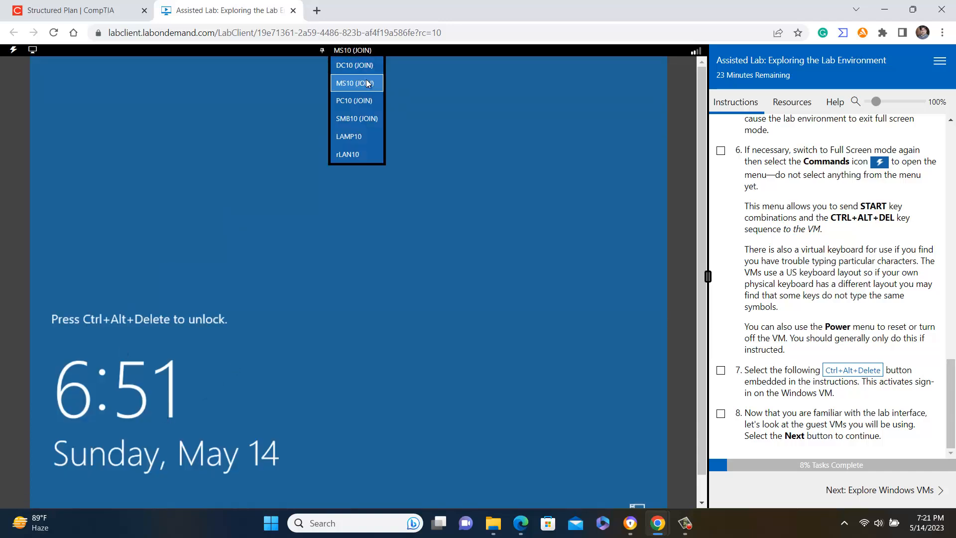
{"action": "left_click", "coordinate": [348, 136]}
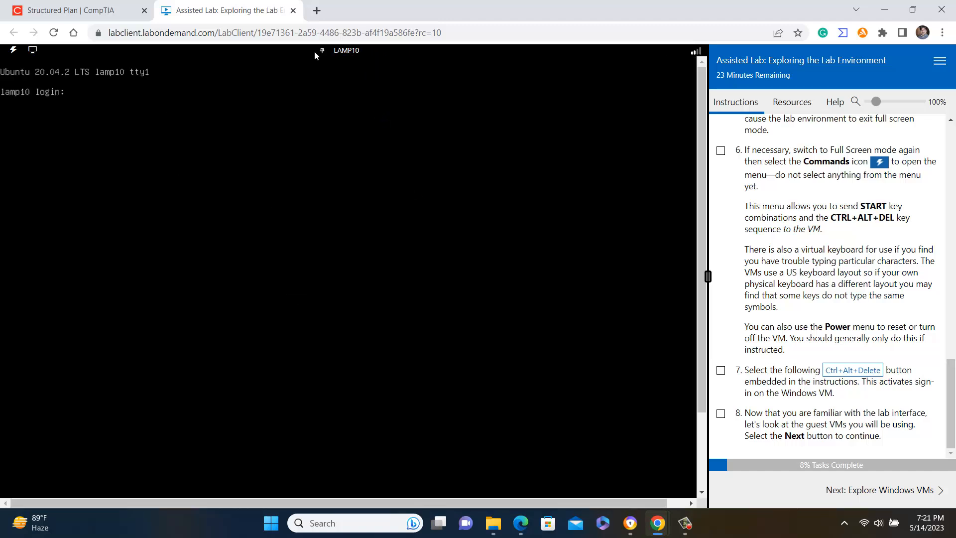
- Switch to the SMB10 Fedora console and advance to the Explore Windows VMs page
{"action": "left_click", "coordinate": [346, 51]}
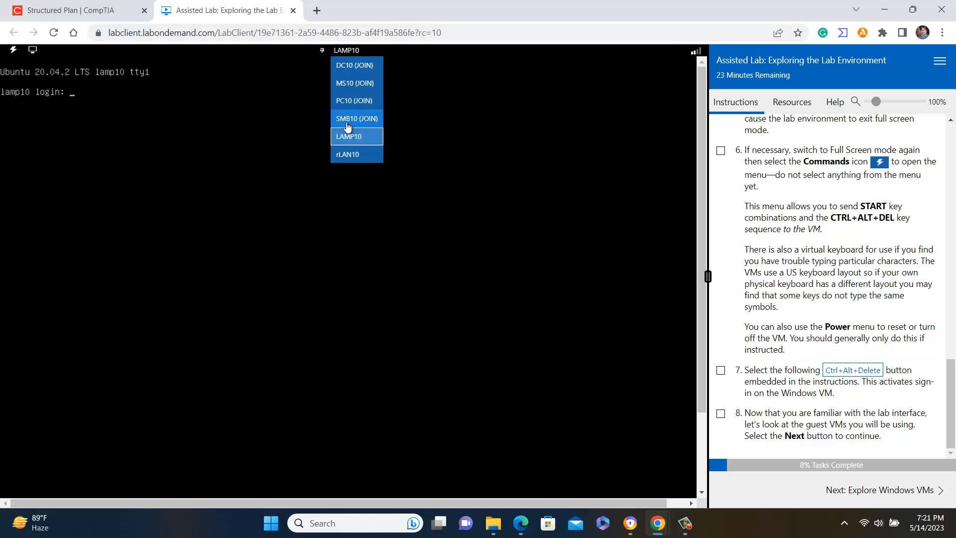
{"action": "left_click", "coordinate": [356, 118]}
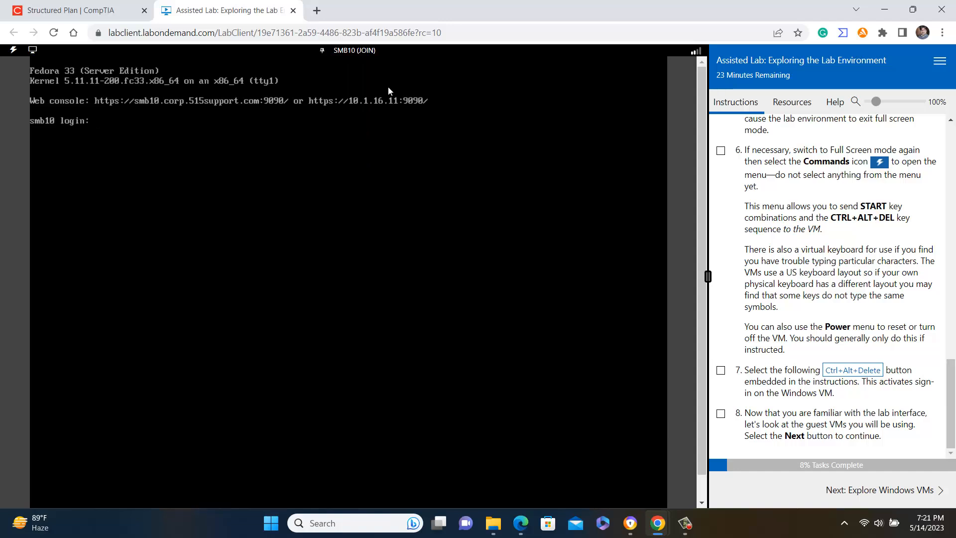
{"action": "left_click", "coordinate": [355, 50]}
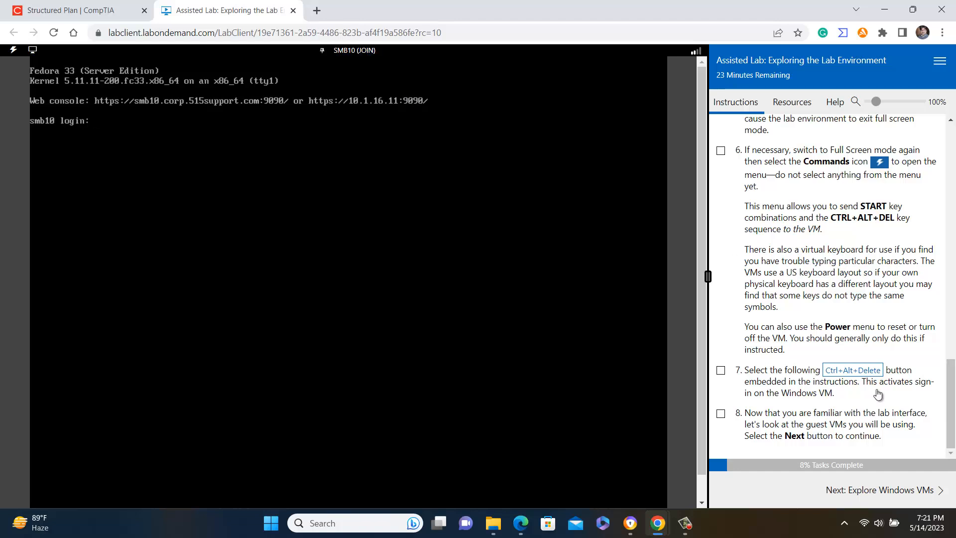
{"action": "left_click", "coordinate": [882, 489]}
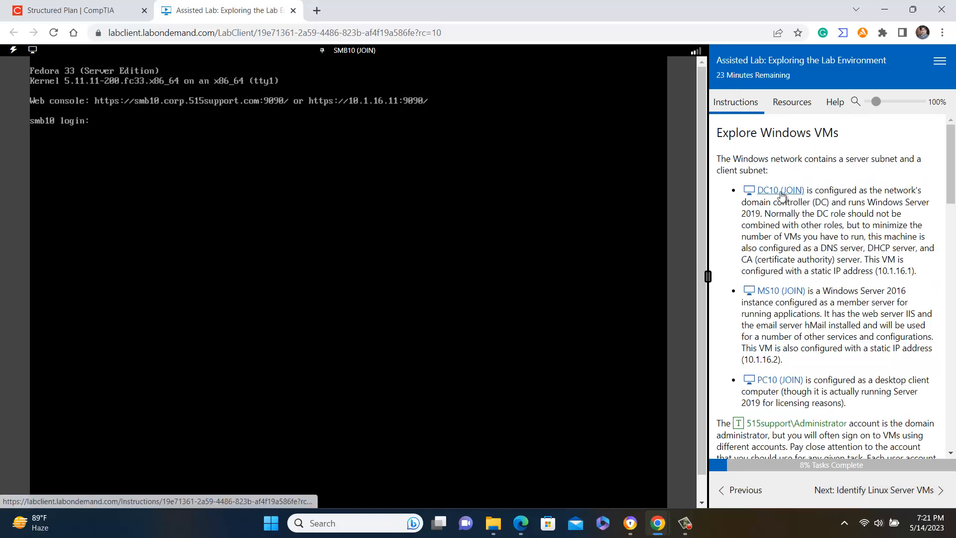
{"action": "left_click", "coordinate": [779, 190]}
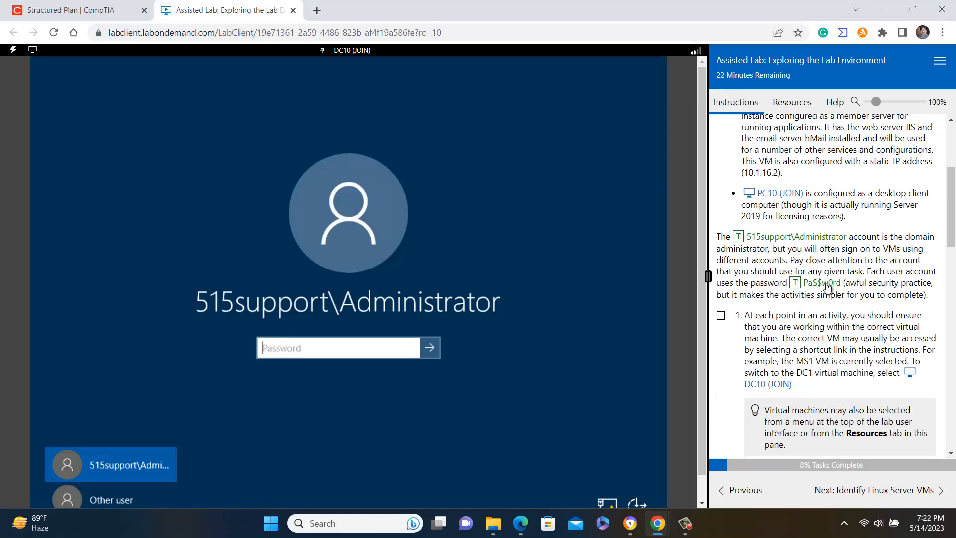
{"action": "mouse_move", "coordinate": [819, 287]}
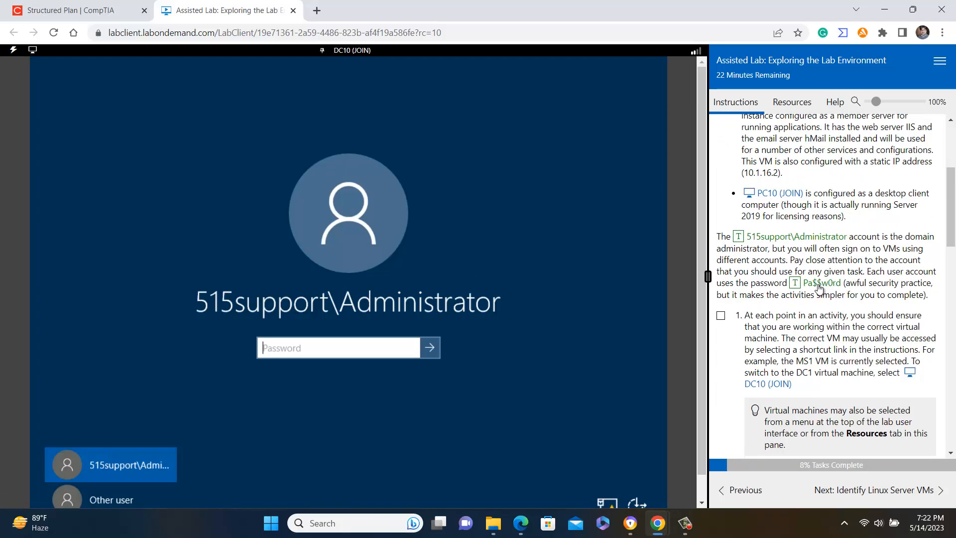
{"action": "left_click", "coordinate": [337, 348]}
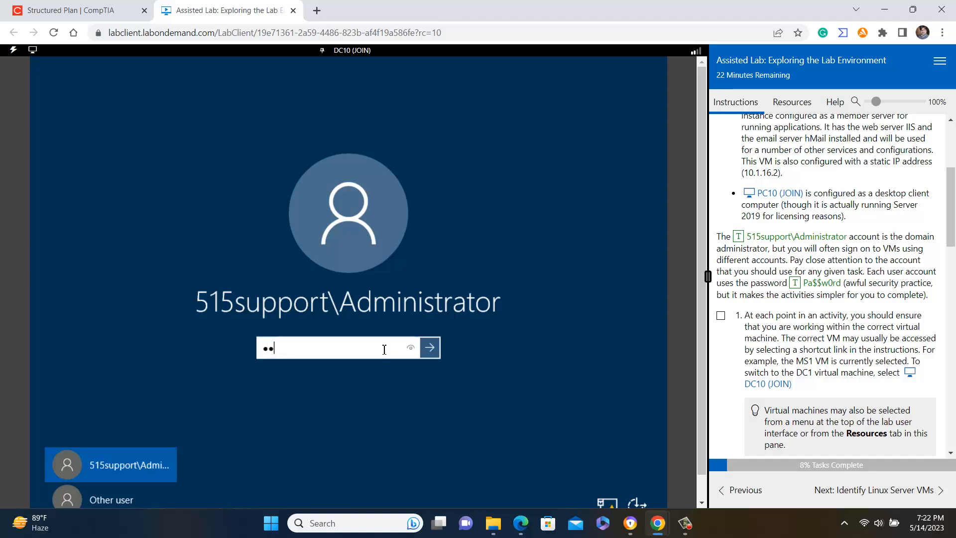
{"action": "left_click", "coordinate": [430, 347]}
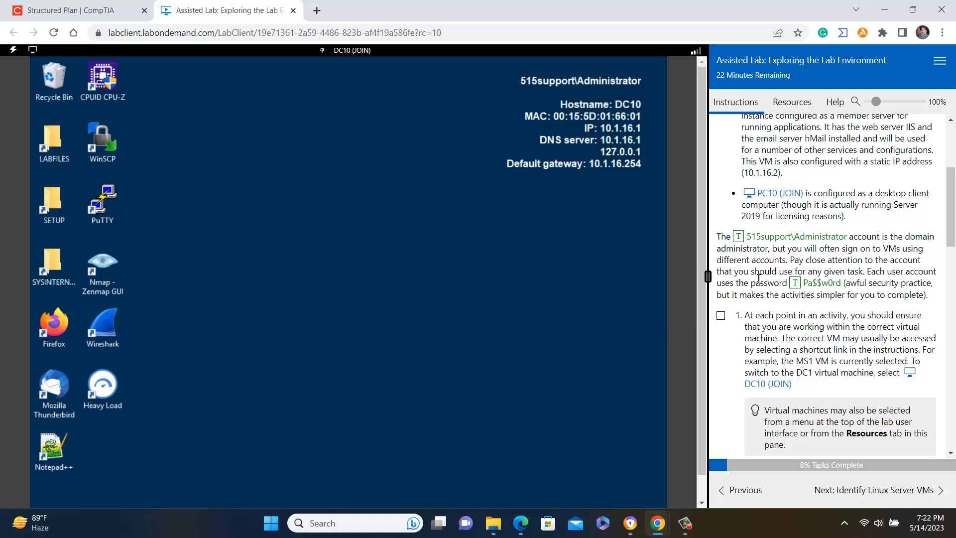
{"action": "scroll", "scroll_direction": "down", "scroll_amount": 3}
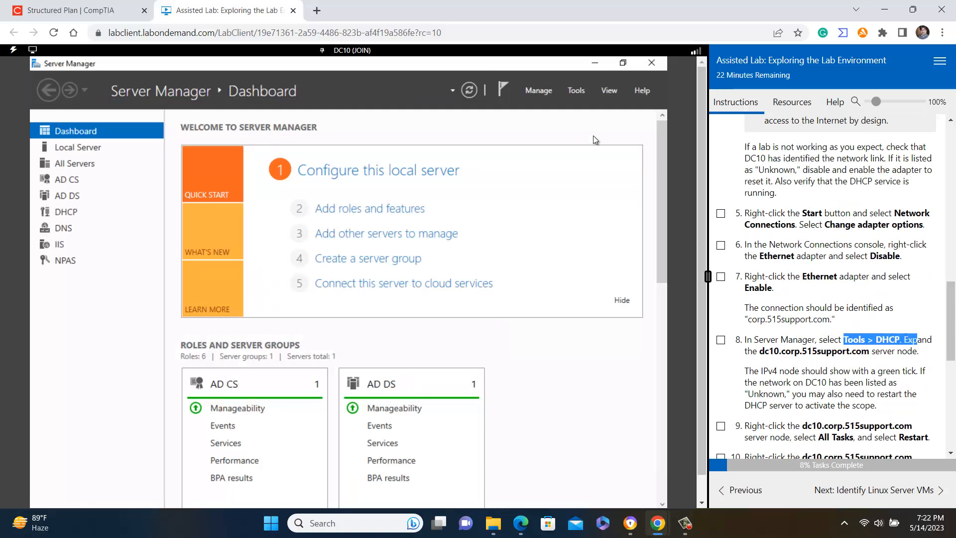
- Launch DHCP from Server Manager Tools and expand dc10.corp.515support.com to IPv4 and IPv6
{"action": "left_click", "coordinate": [576, 90]}
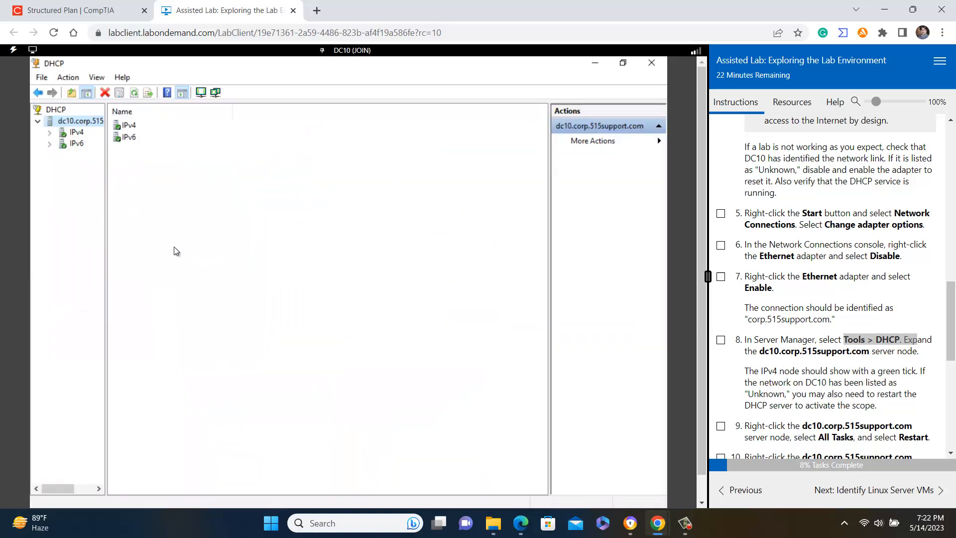
{"action": "scroll", "scroll_direction": "down", "scroll_amount": 3}
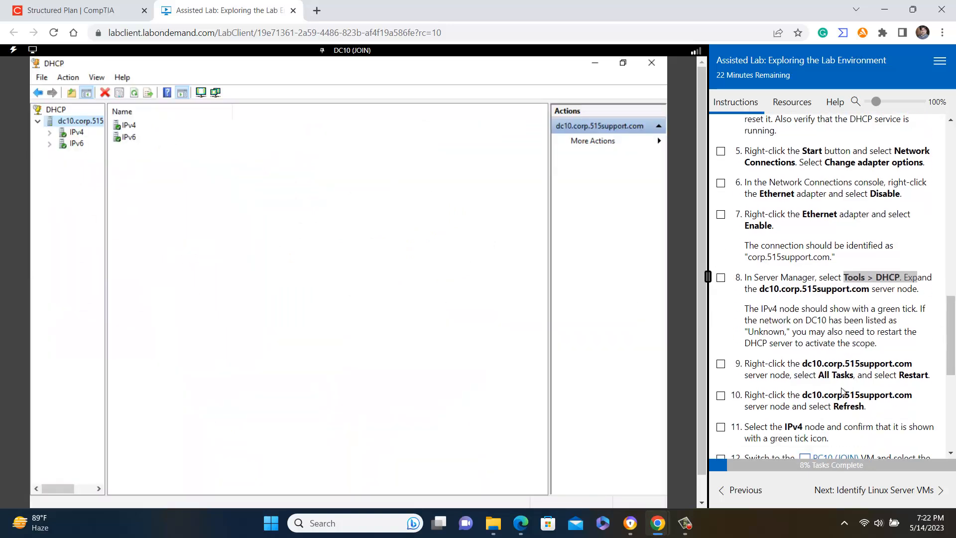
{"action": "mouse_move", "coordinate": [877, 381]}
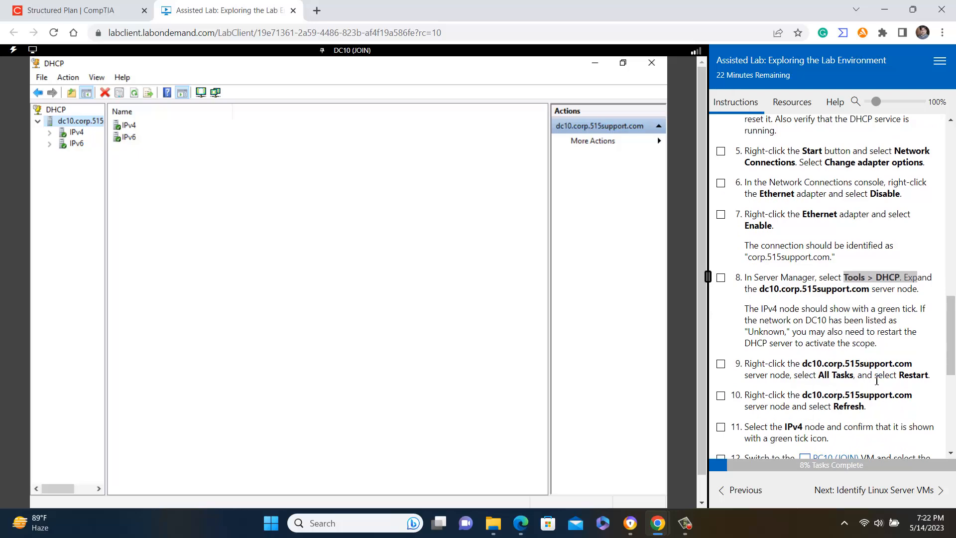
{"action": "mouse_move", "coordinate": [863, 386]}
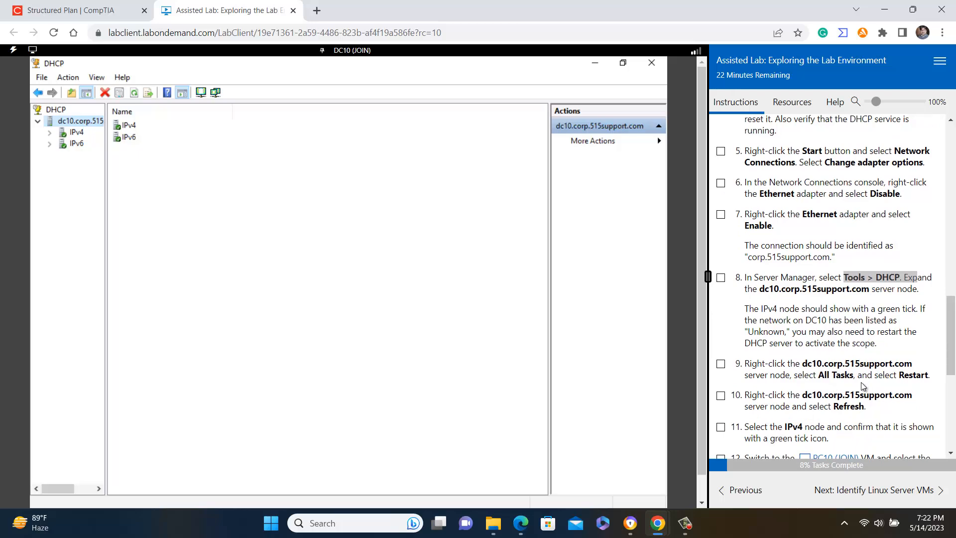
{"action": "scroll", "scroll_direction": "down", "scroll_amount": 3}
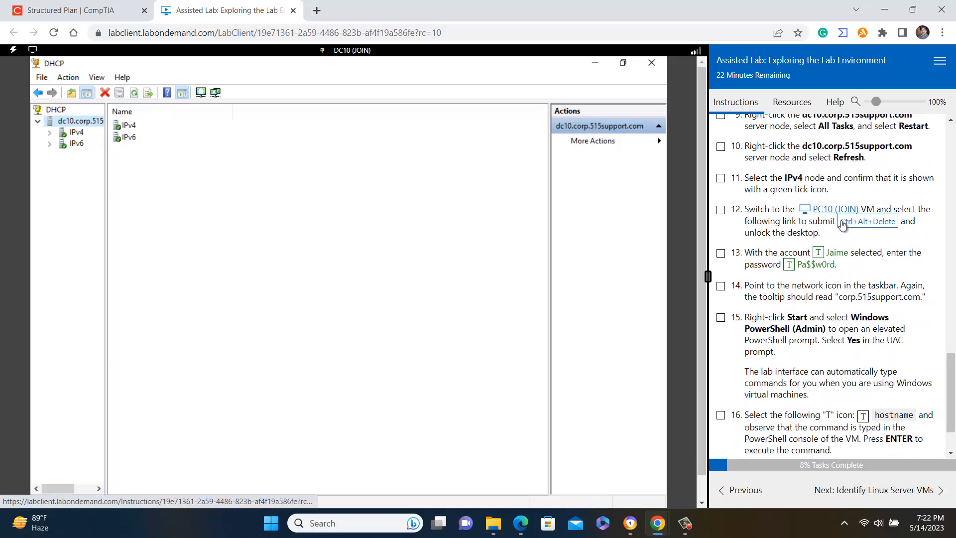
{"action": "mouse_move", "coordinate": [850, 328]}
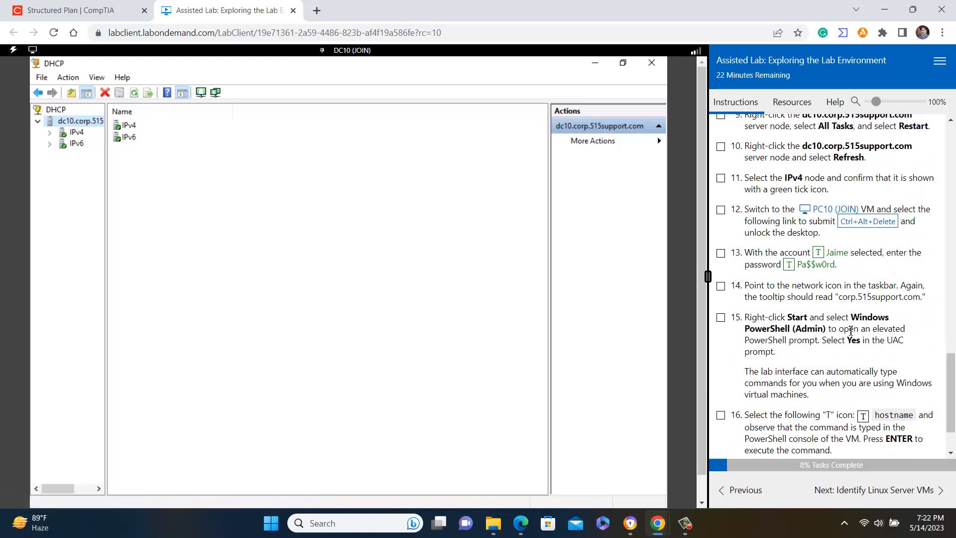
{"action": "scroll", "scroll_direction": "down", "scroll_amount": 3}
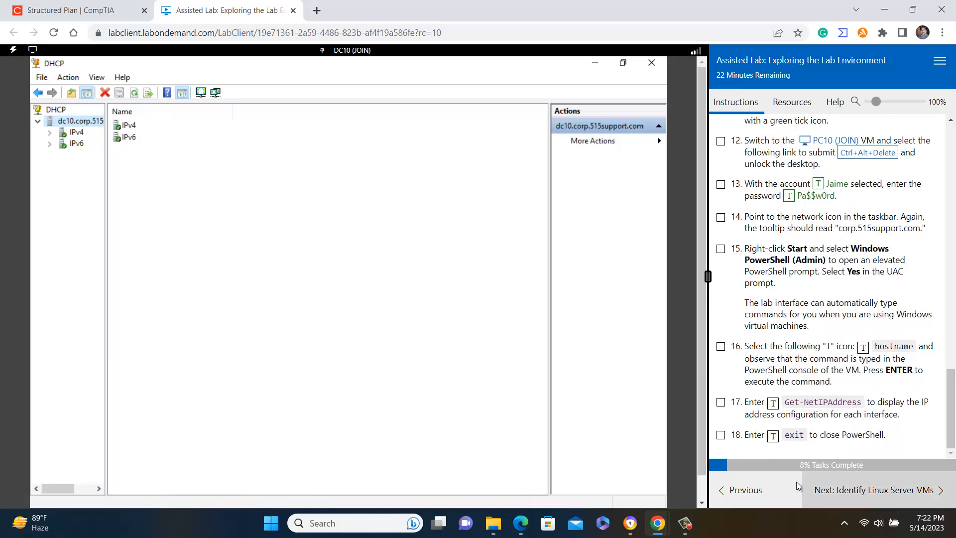
- Score step 3 on Assisted and Applied Lab Activities, getting 'File not found… Task incomplete'
{"action": "left_click", "coordinate": [865, 490]}
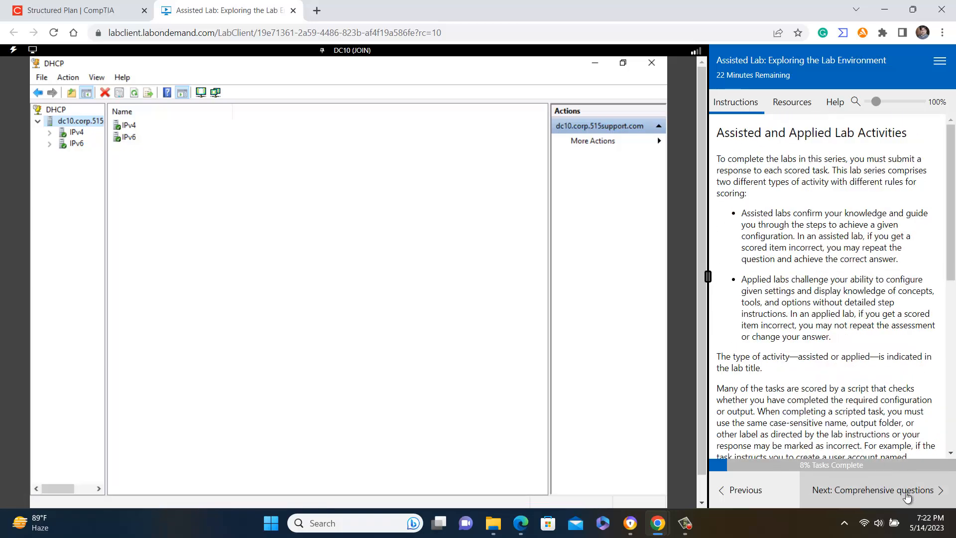
{"action": "scroll", "scroll_direction": "down", "scroll_amount": 3}
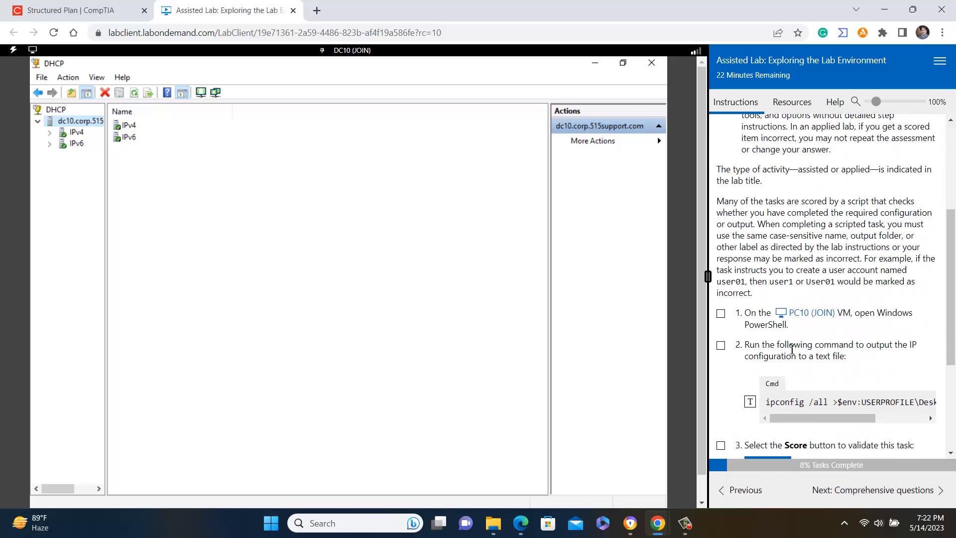
{"action": "scroll", "scroll_direction": "down", "scroll_amount": 3}
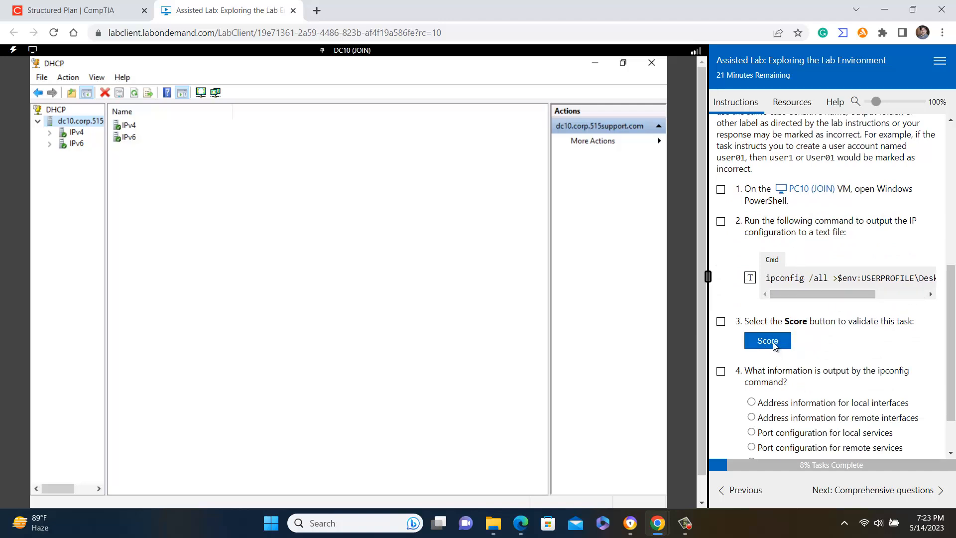
{"action": "left_click", "coordinate": [767, 340]}
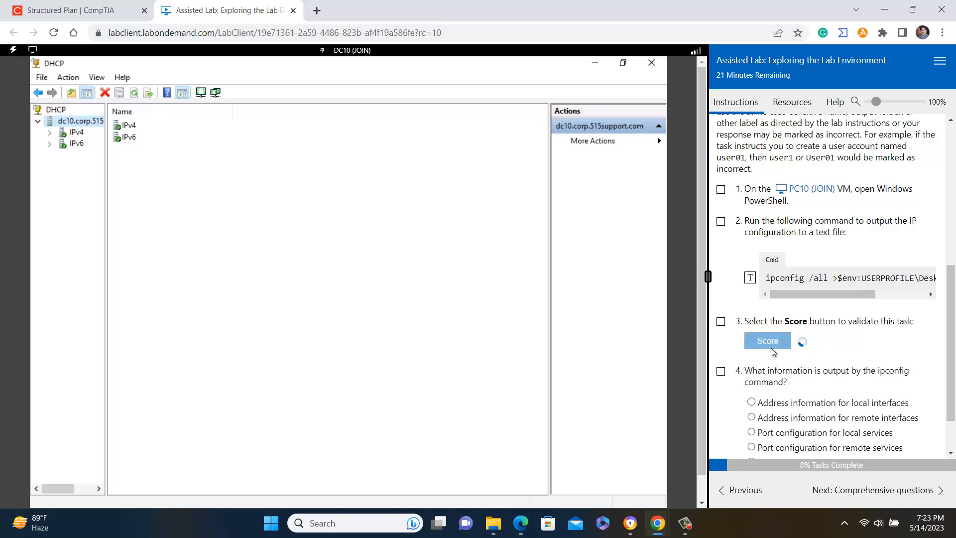
{"action": "left_click", "coordinate": [768, 340]}
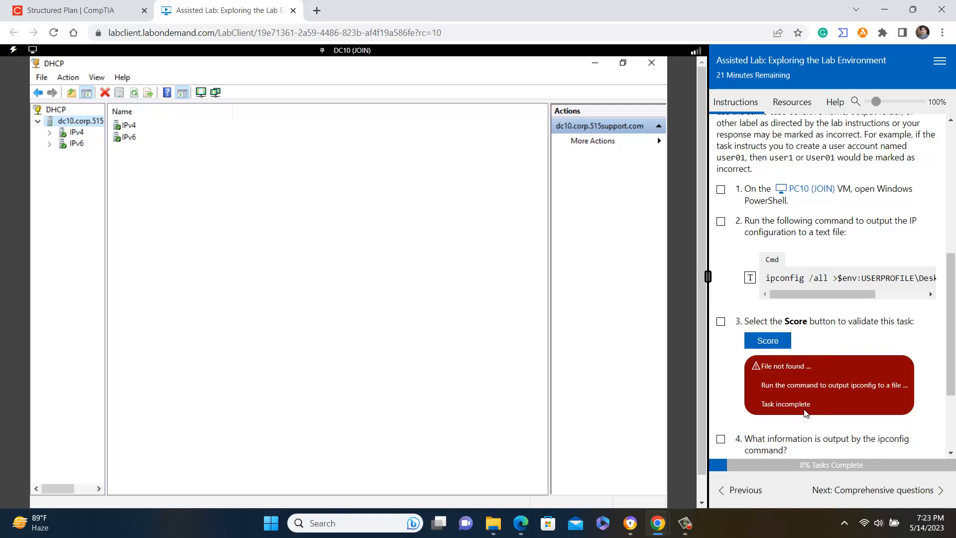
{"action": "mouse_move", "coordinate": [809, 405]}
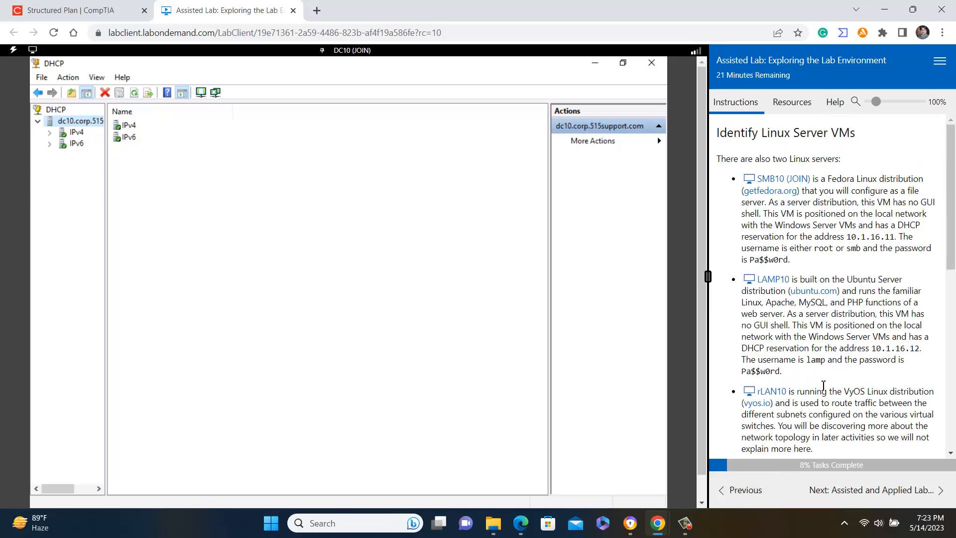
- Page through the instructions past Identify Linux Server VMs to Comprehensive questions
{"action": "scroll", "scroll_direction": "down", "scroll_amount": 3}
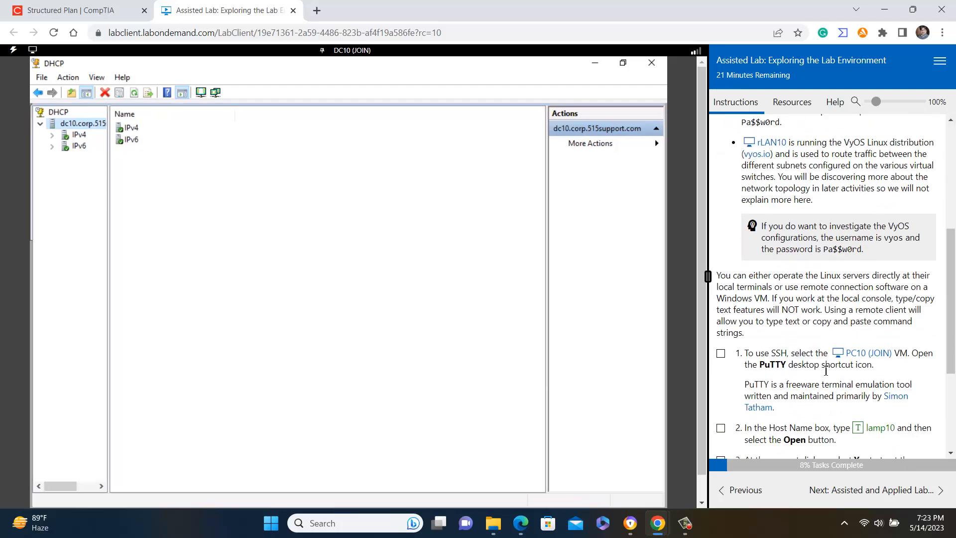
{"action": "scroll", "scroll_direction": "down", "scroll_amount": 3}
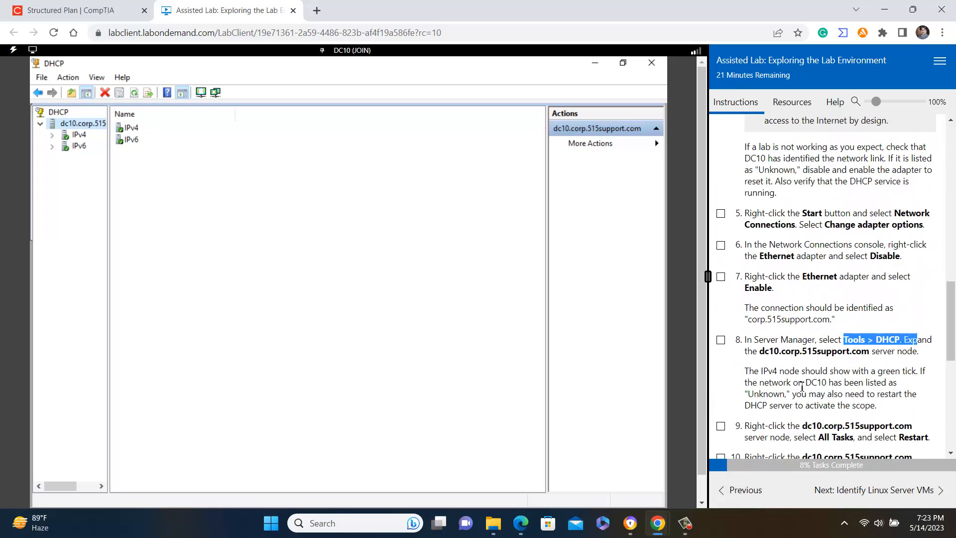
{"action": "scroll", "scroll_direction": "down", "scroll_amount": 3}
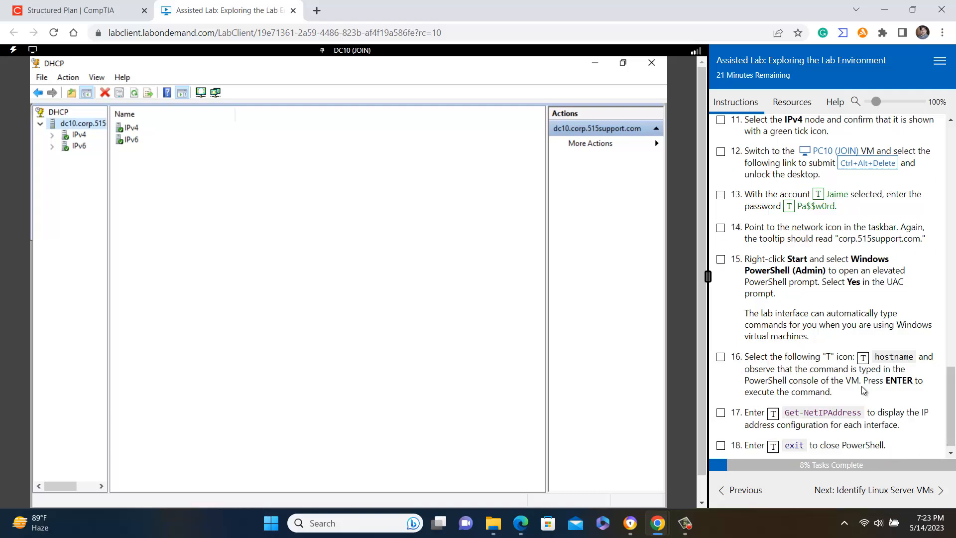
{"action": "left_click", "coordinate": [874, 490]}
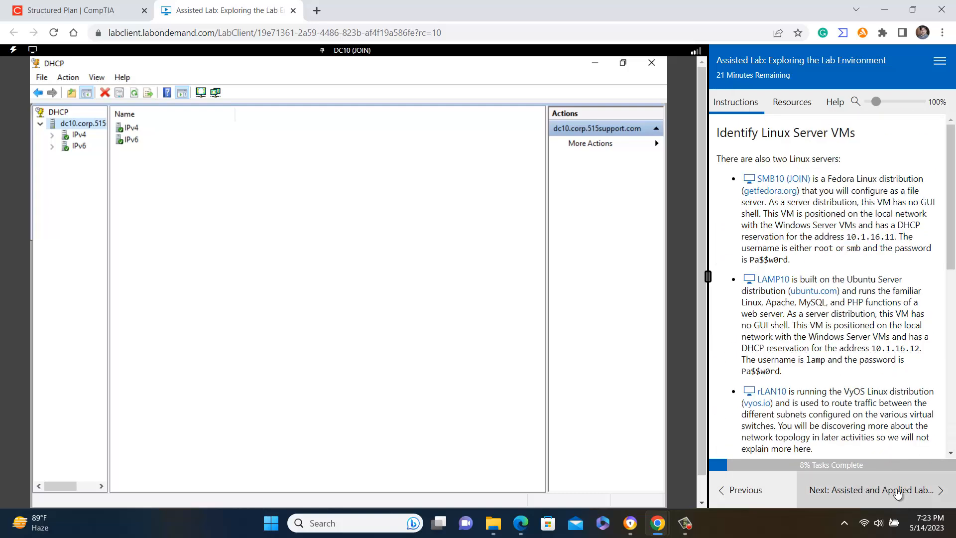
{"action": "scroll", "scroll_direction": "down", "scroll_amount": 3}
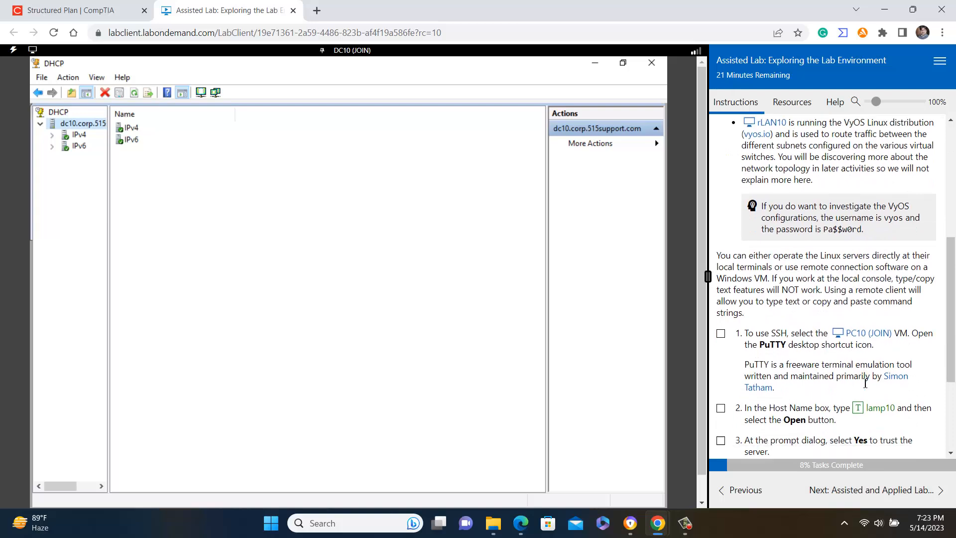
{"action": "scroll", "scroll_direction": "down", "scroll_amount": 3}
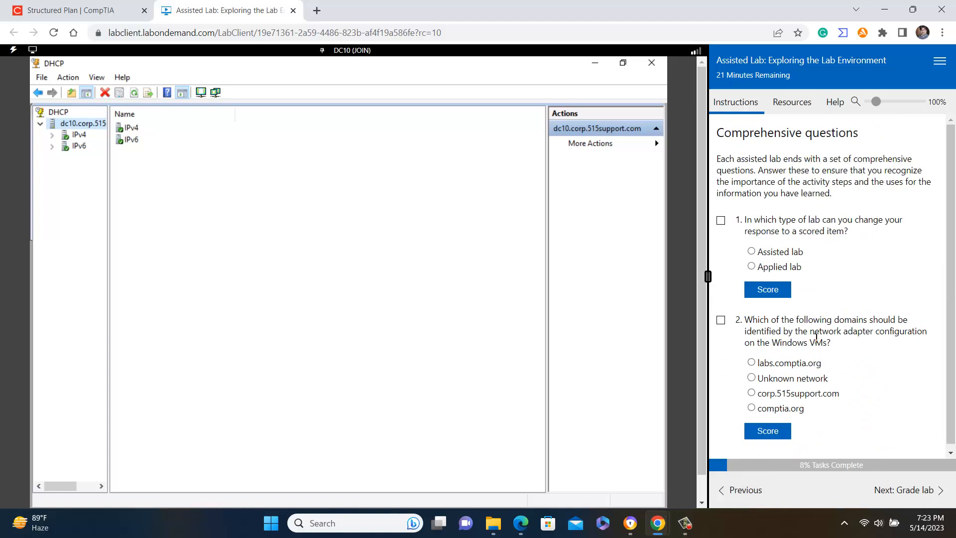
- Score 'Assisted lab' for question 1 (Correct) and 'Unknown network' for question 2 (Incorrect)
{"action": "left_click_drag", "start_coordinate": [745, 220], "coordinate": [804, 251]}
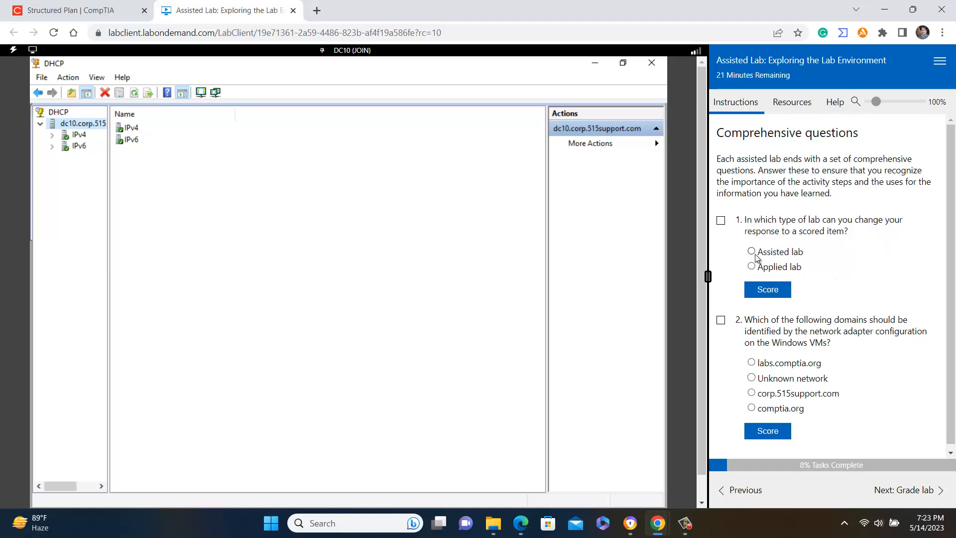
{"action": "left_click", "coordinate": [768, 290]}
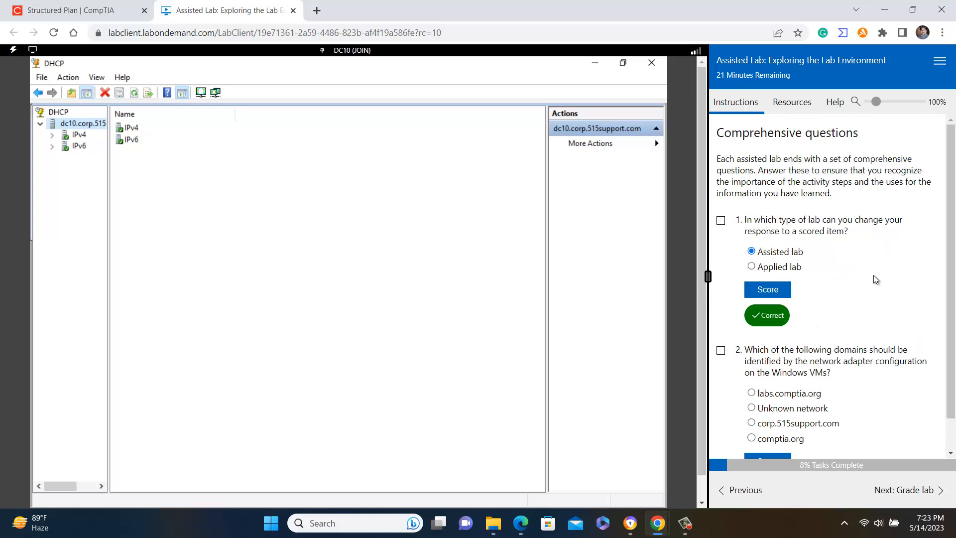
{"action": "mouse_move", "coordinate": [769, 324]}
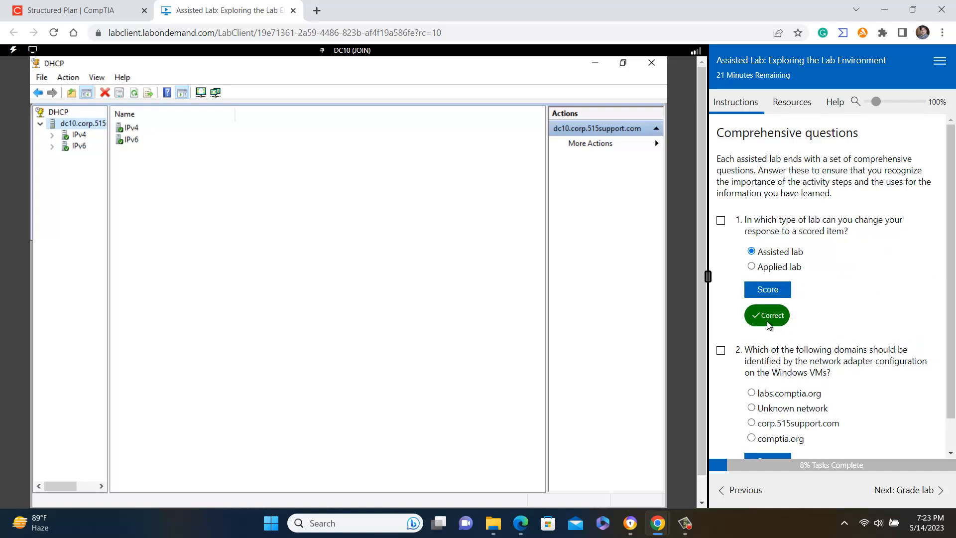
{"action": "scroll", "scroll_direction": "down", "scroll_amount": 3}
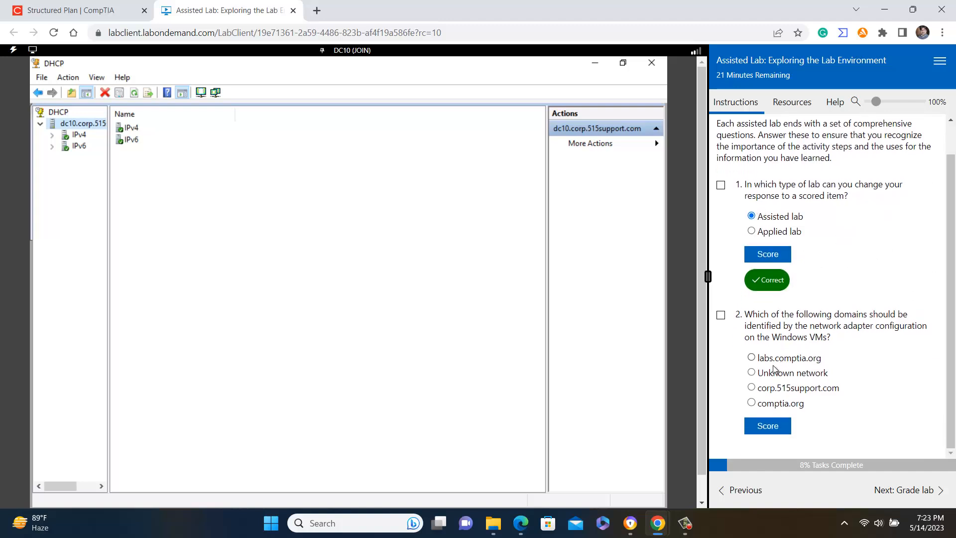
{"action": "left_click", "coordinate": [750, 373]}
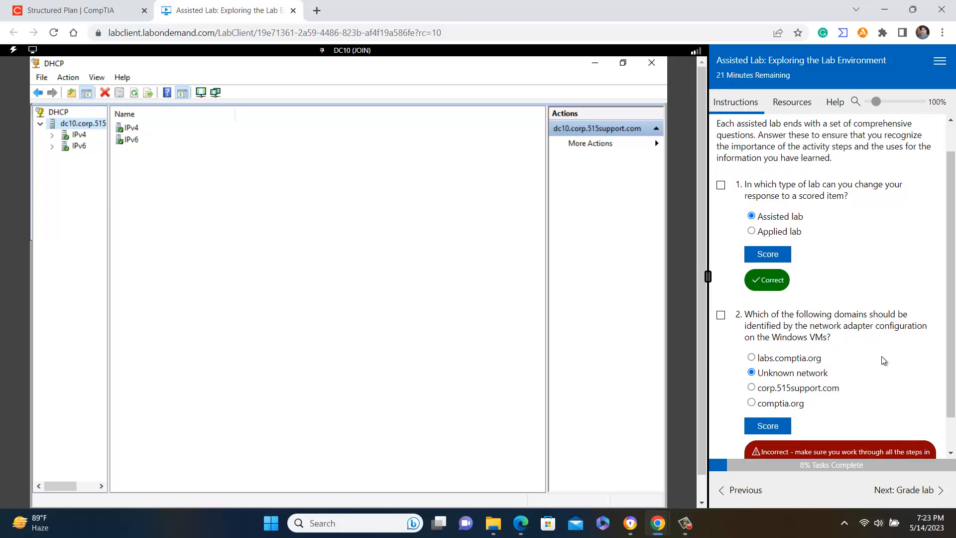
{"action": "scroll", "scroll_direction": "down", "scroll_amount": 3}
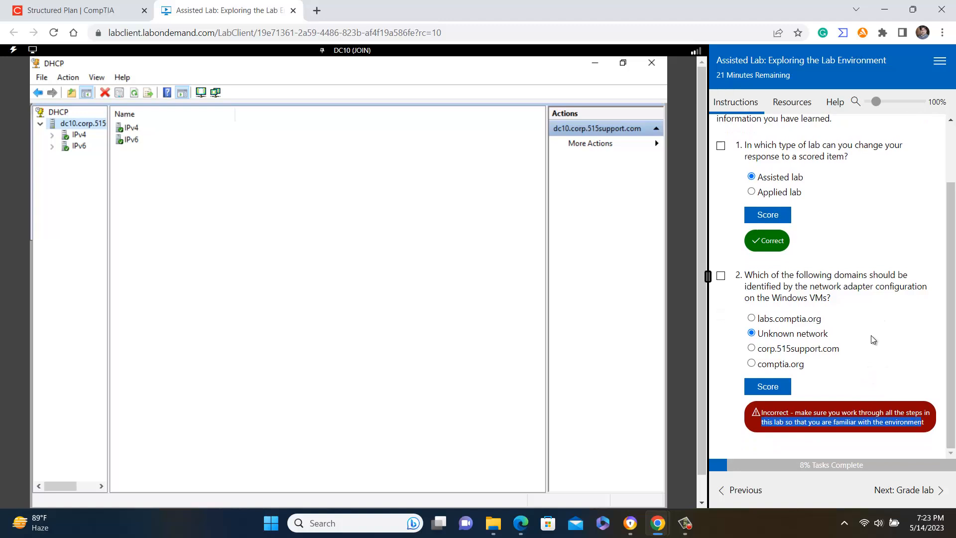
{"action": "mouse_move", "coordinate": [872, 334]}
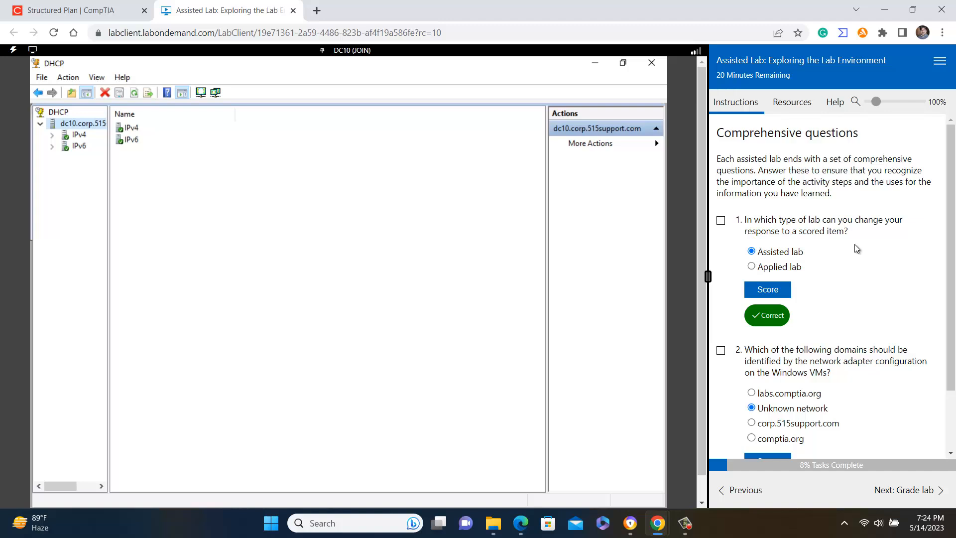
{"action": "mouse_move", "coordinate": [936, 78]}
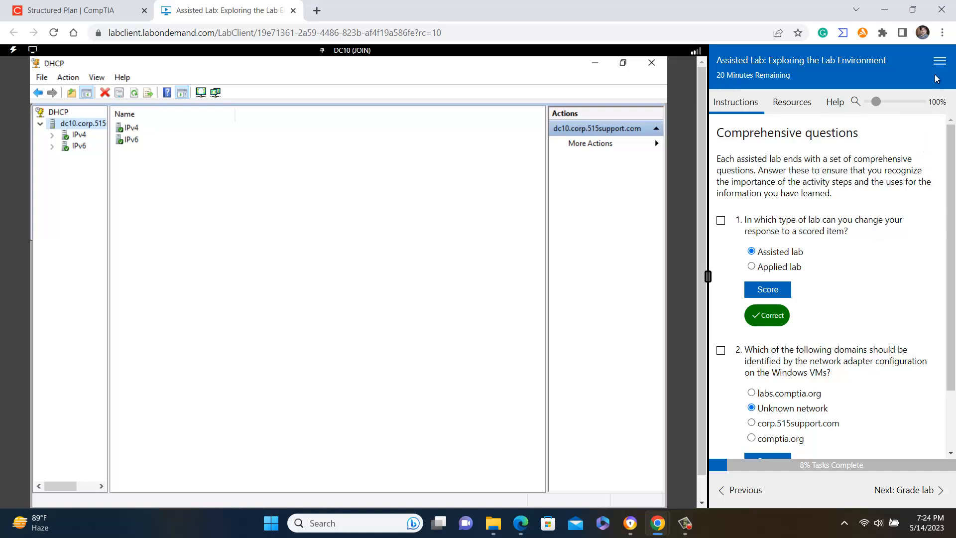
- End the lab from the session menu, confirm 'Yes, end my lab', and close the window
{"action": "left_click", "coordinate": [939, 59]}
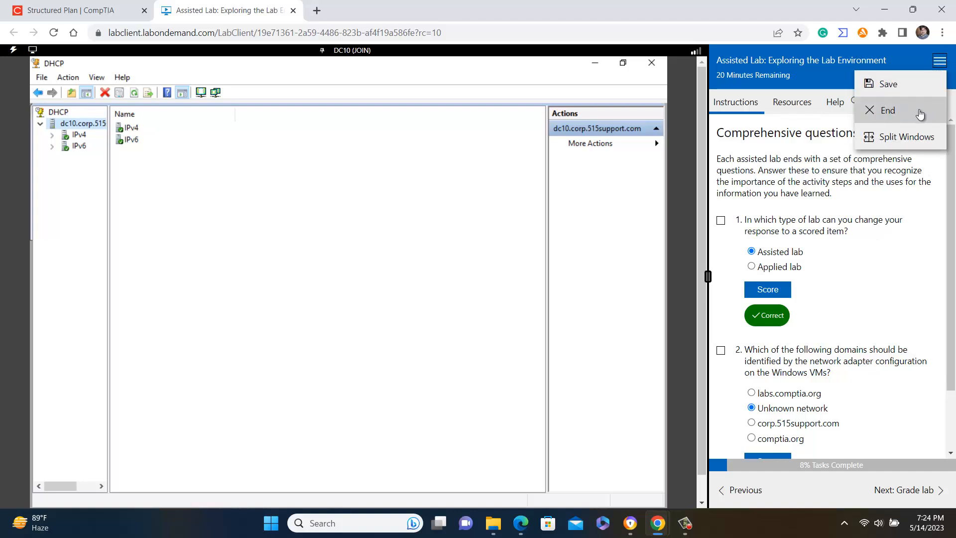
{"action": "mouse_move", "coordinate": [899, 112]}
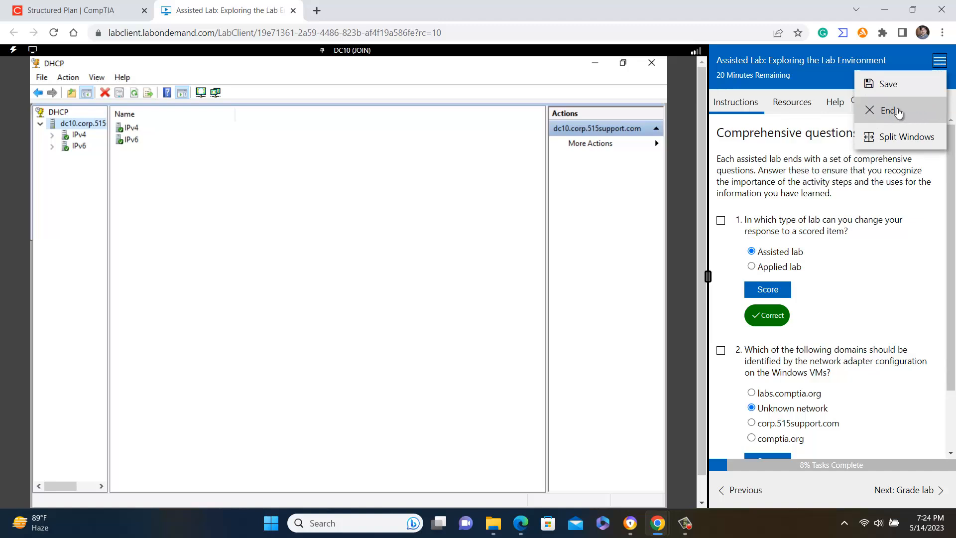
{"action": "left_click", "coordinate": [887, 110]}
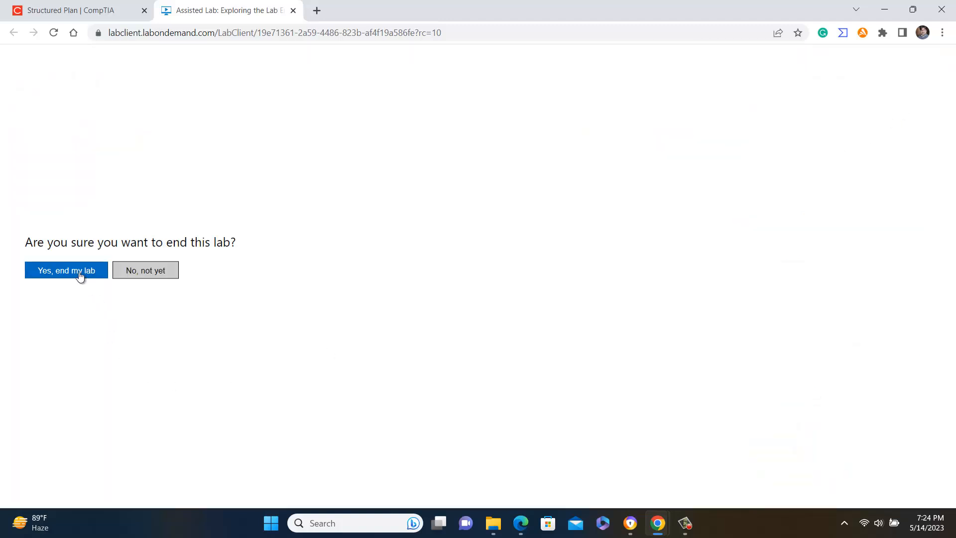
{"action": "left_click", "coordinate": [66, 271]}
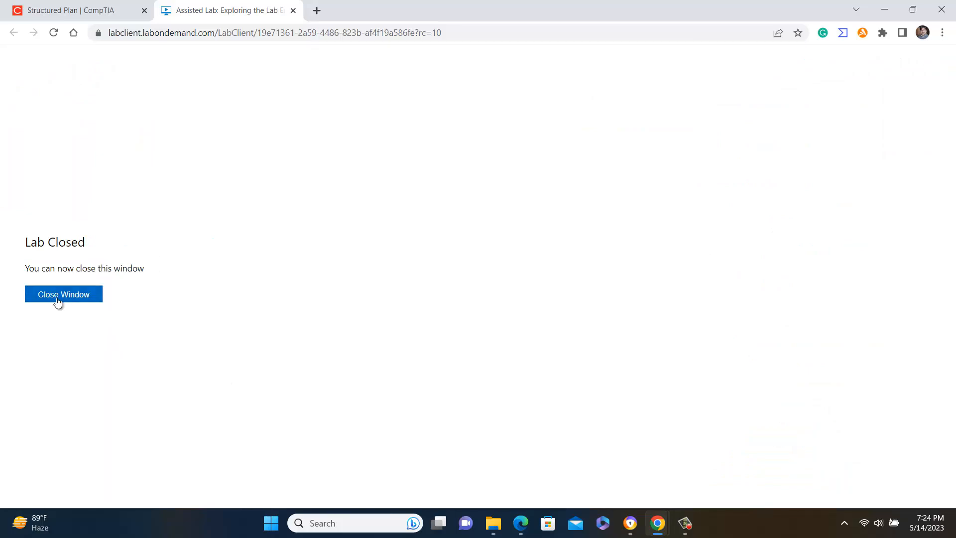
{"action": "left_click", "coordinate": [64, 294]}
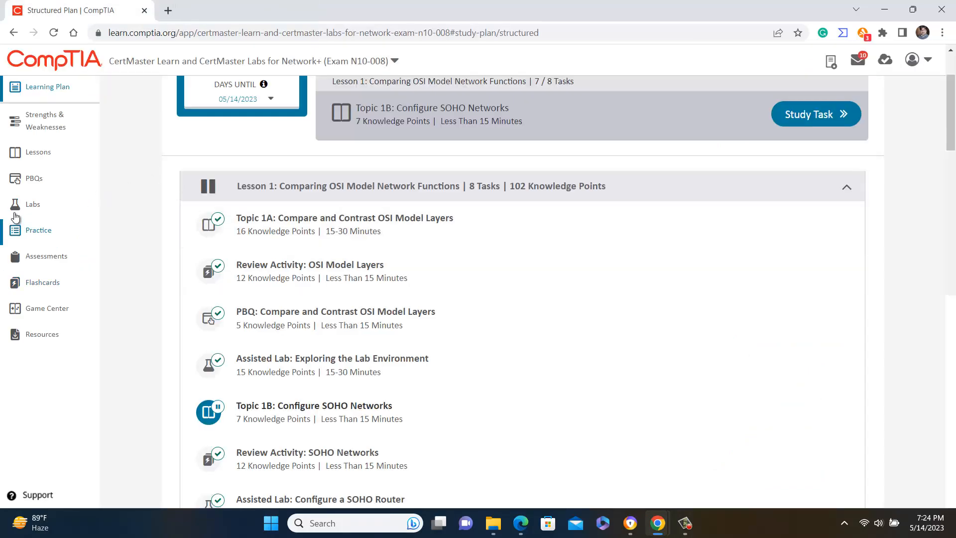
- Bring up the Labs dashboard from the sidebar and scroll its table of lab statuses
{"action": "left_click", "coordinate": [33, 204]}
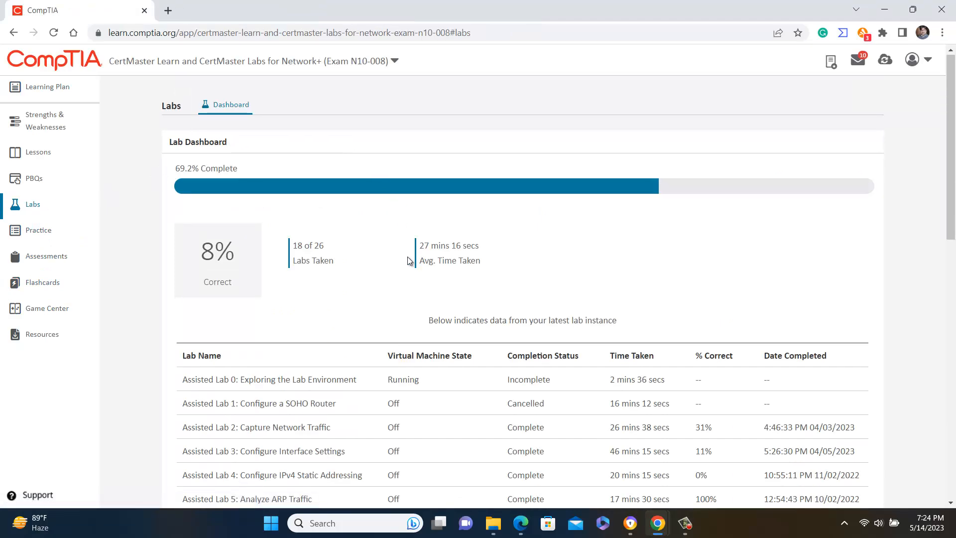
{"action": "scroll", "scroll_direction": "down", "scroll_amount": 3}
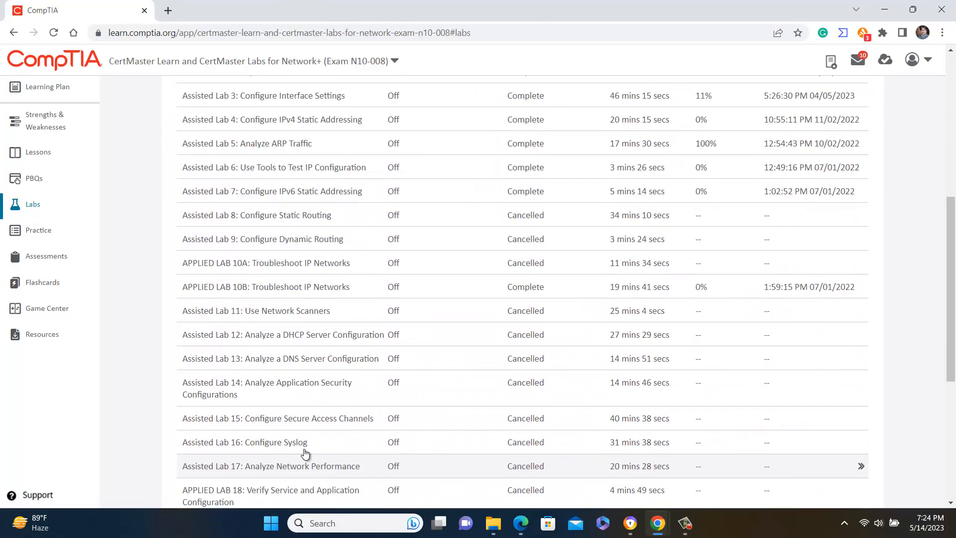
{"action": "scroll", "scroll_direction": "down", "scroll_amount": 3}
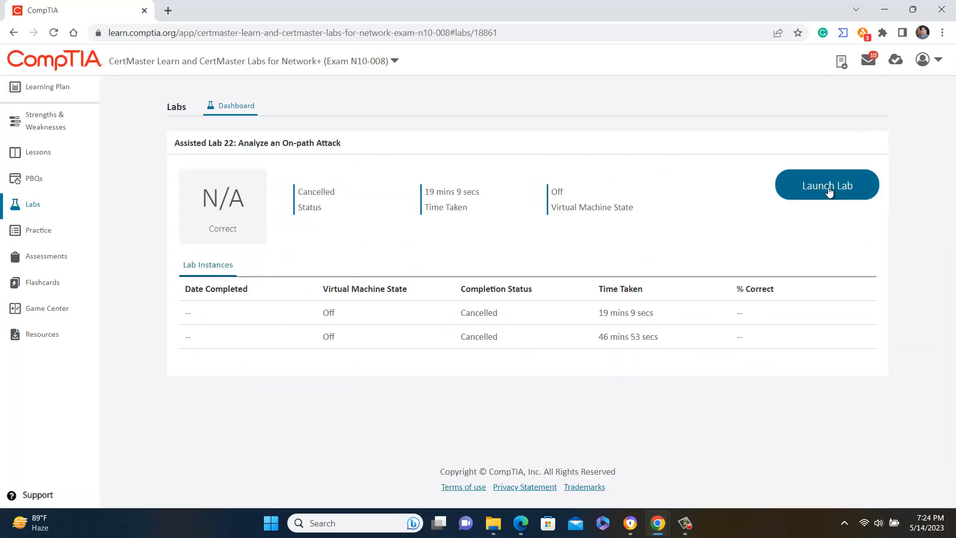
{"action": "mouse_move", "coordinate": [841, 194]}
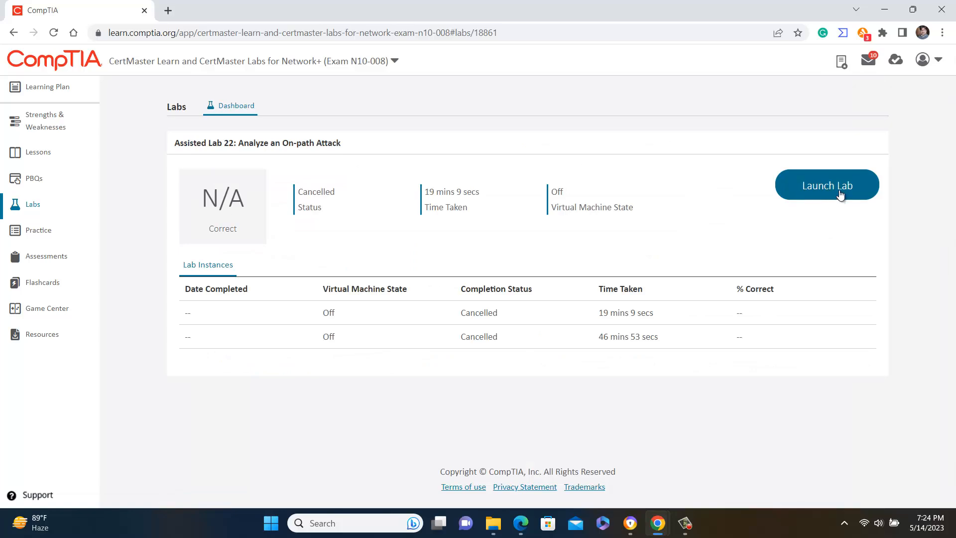